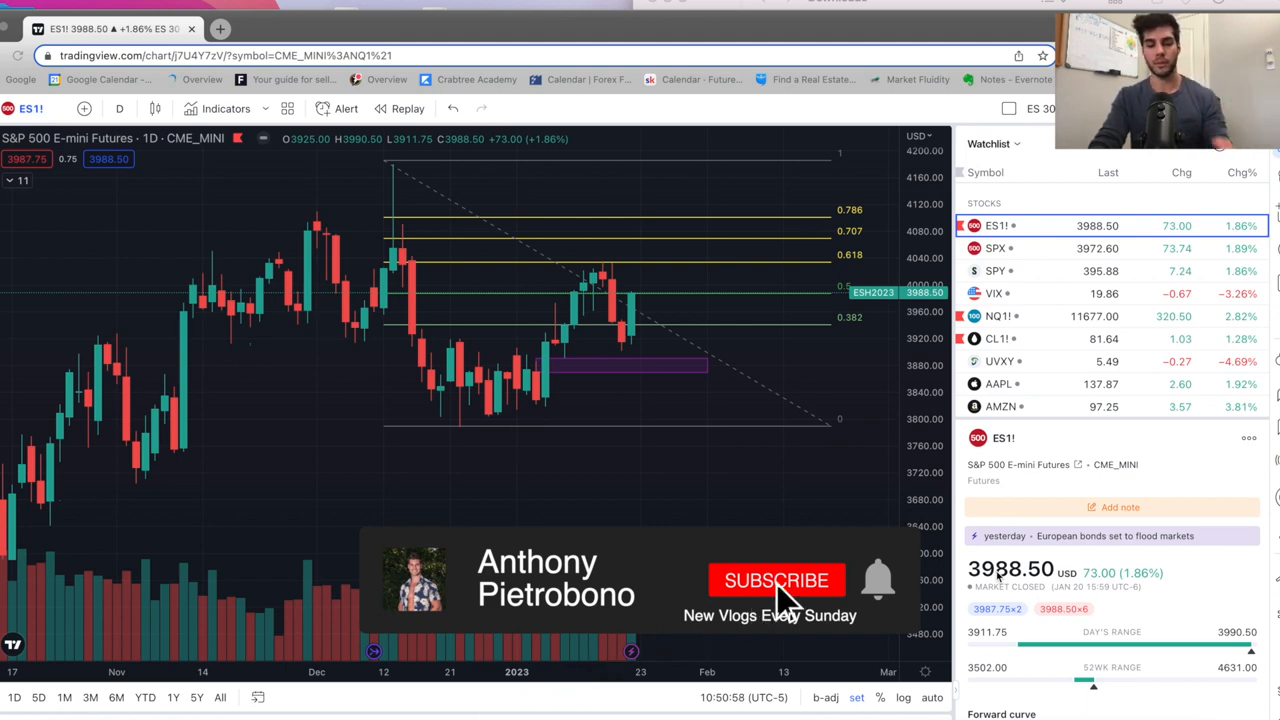
Draw a path rising to the 0.618–0.707 Fibonacci area then dropping below the 0 level, and recenter the view
left_click(776, 580)
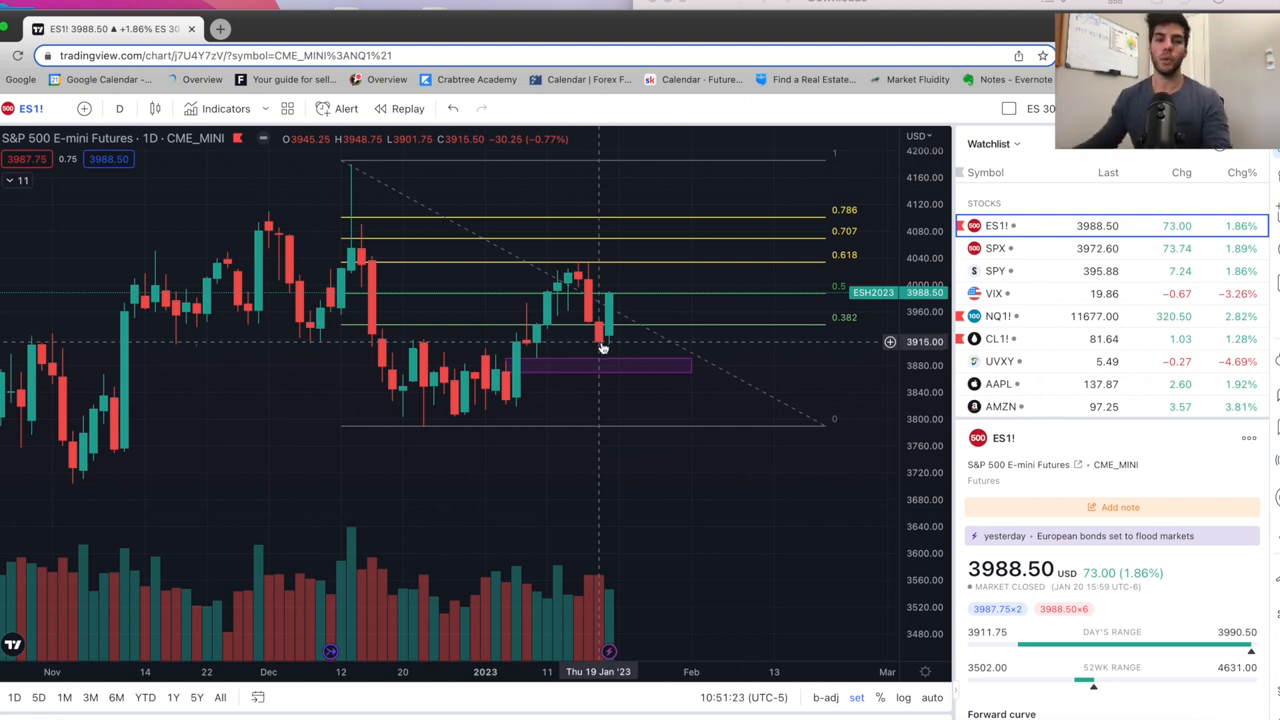
mouse_move(540, 304)
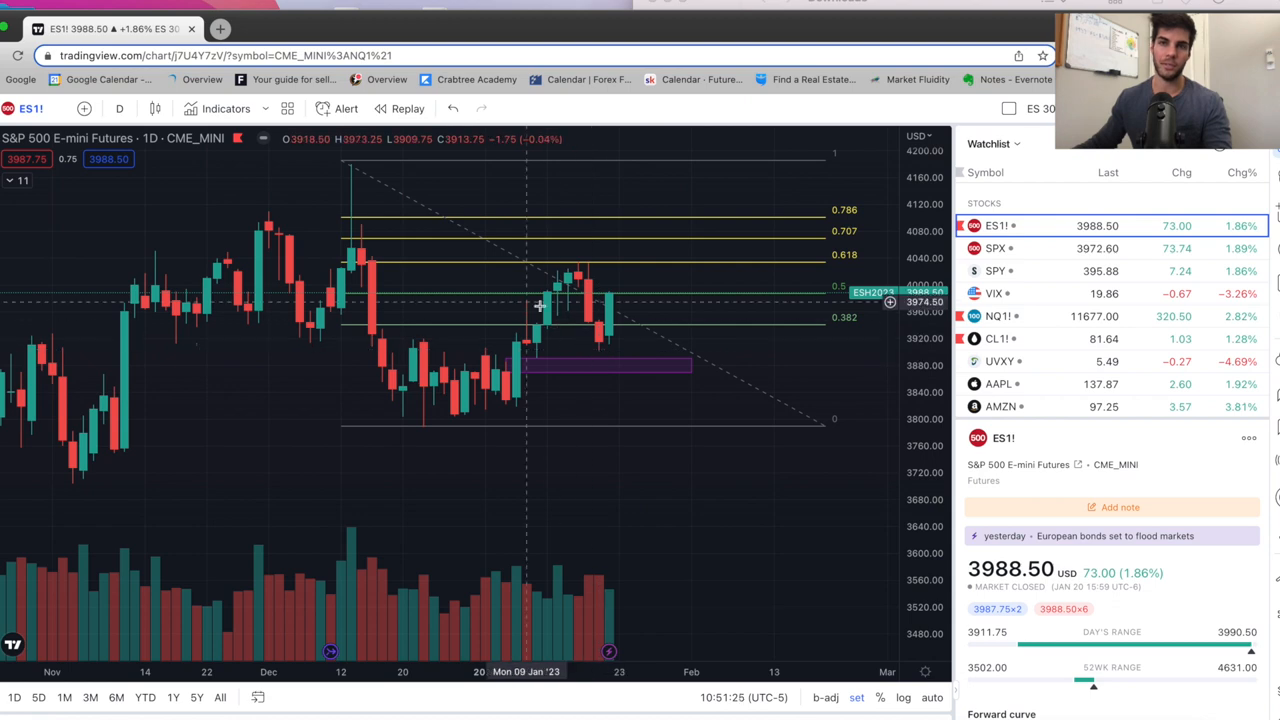
mouse_move(616, 320)
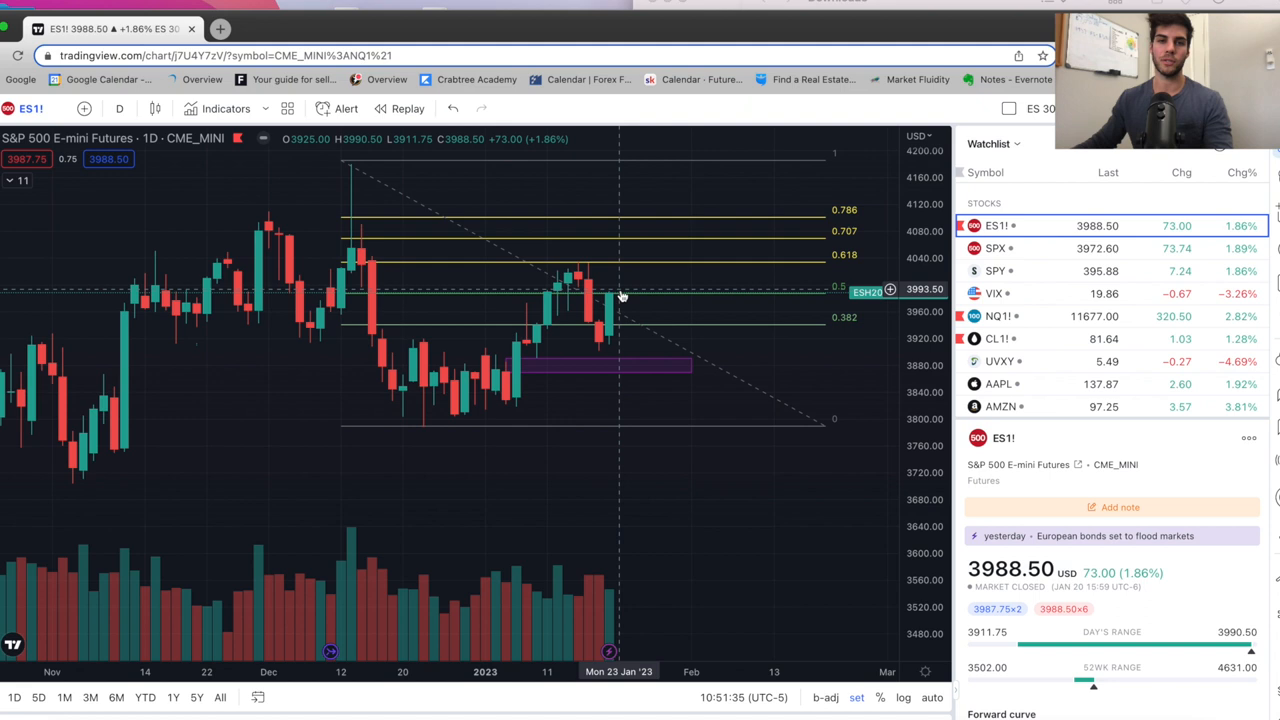
mouse_move(532, 248)
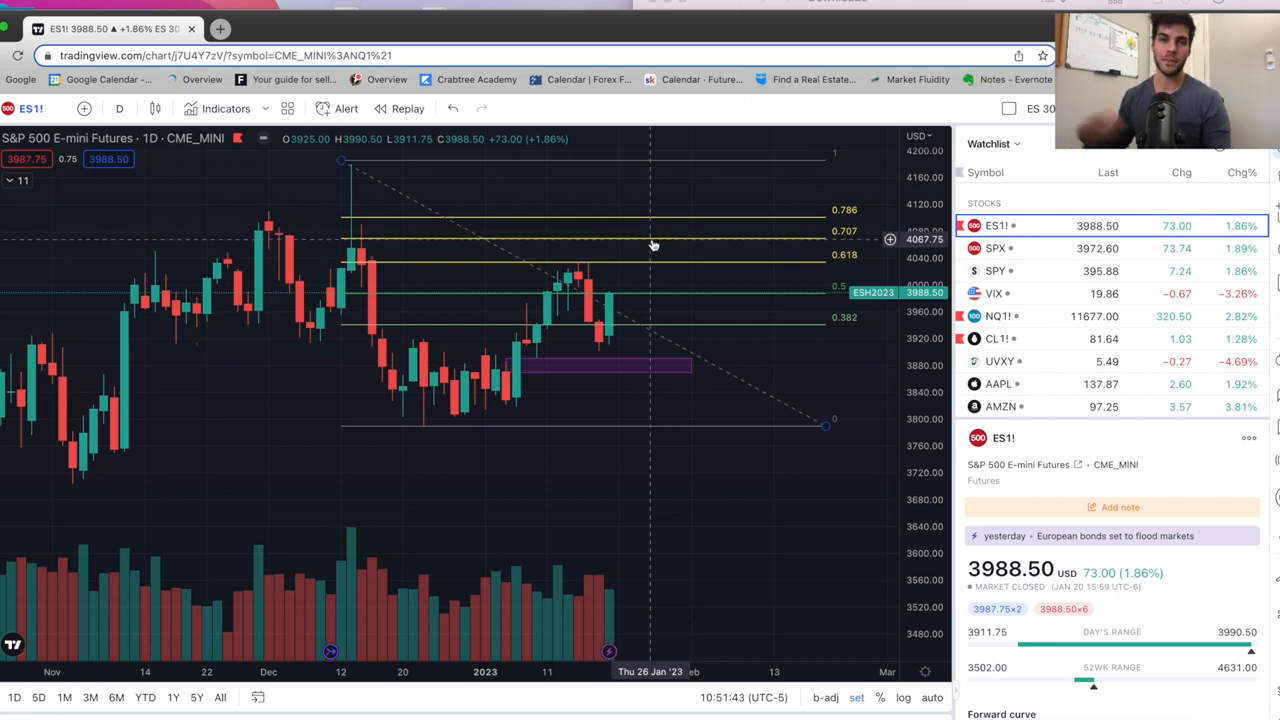
mouse_move(576, 332)
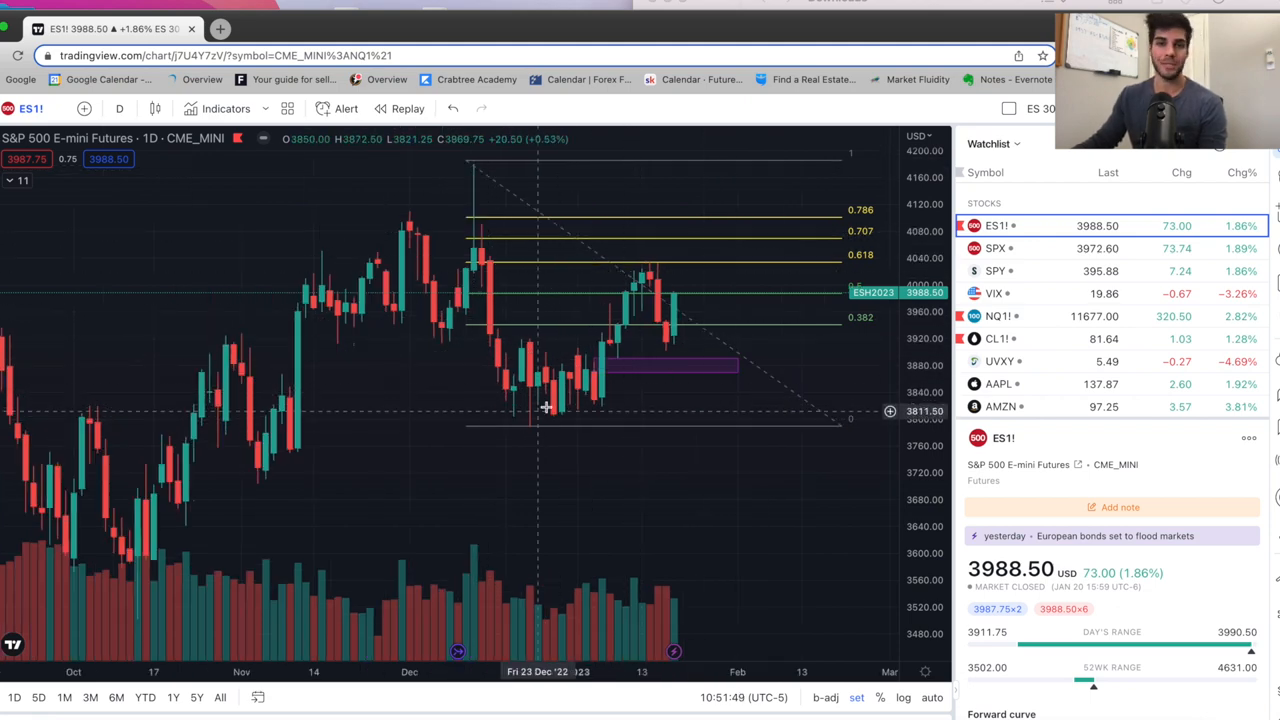
mouse_move(548, 408)
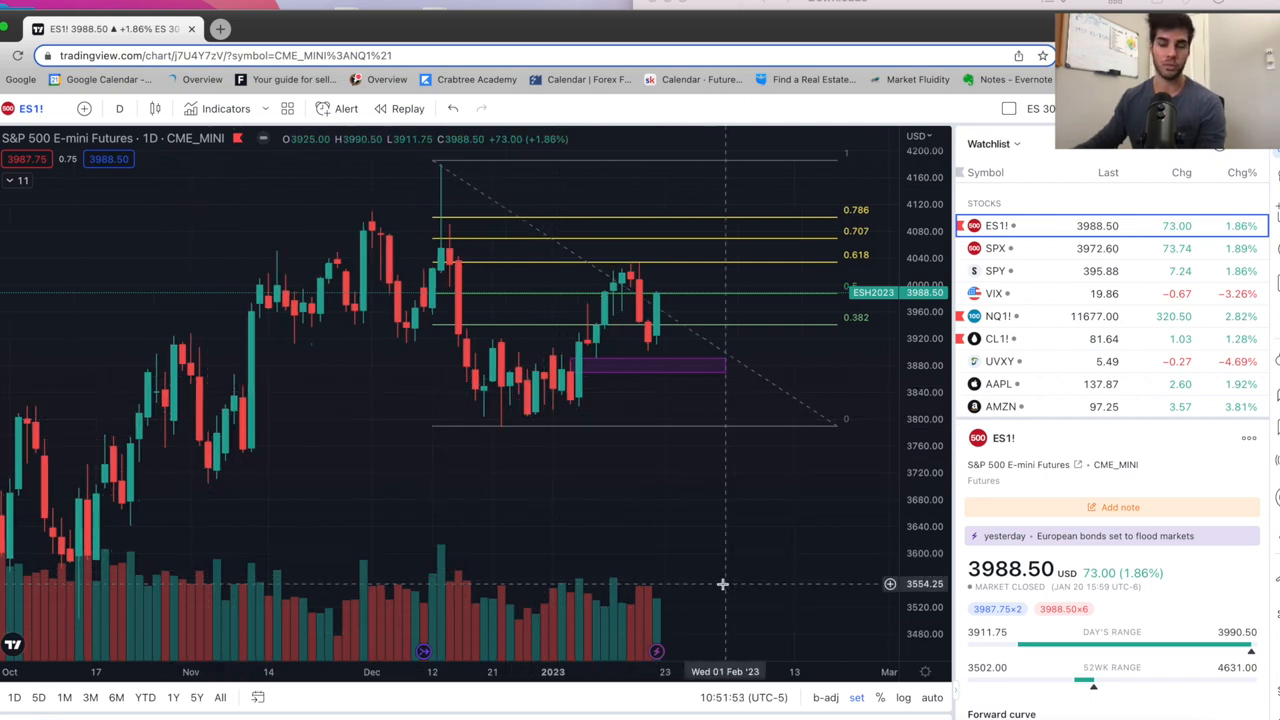
mouse_move(740, 334)
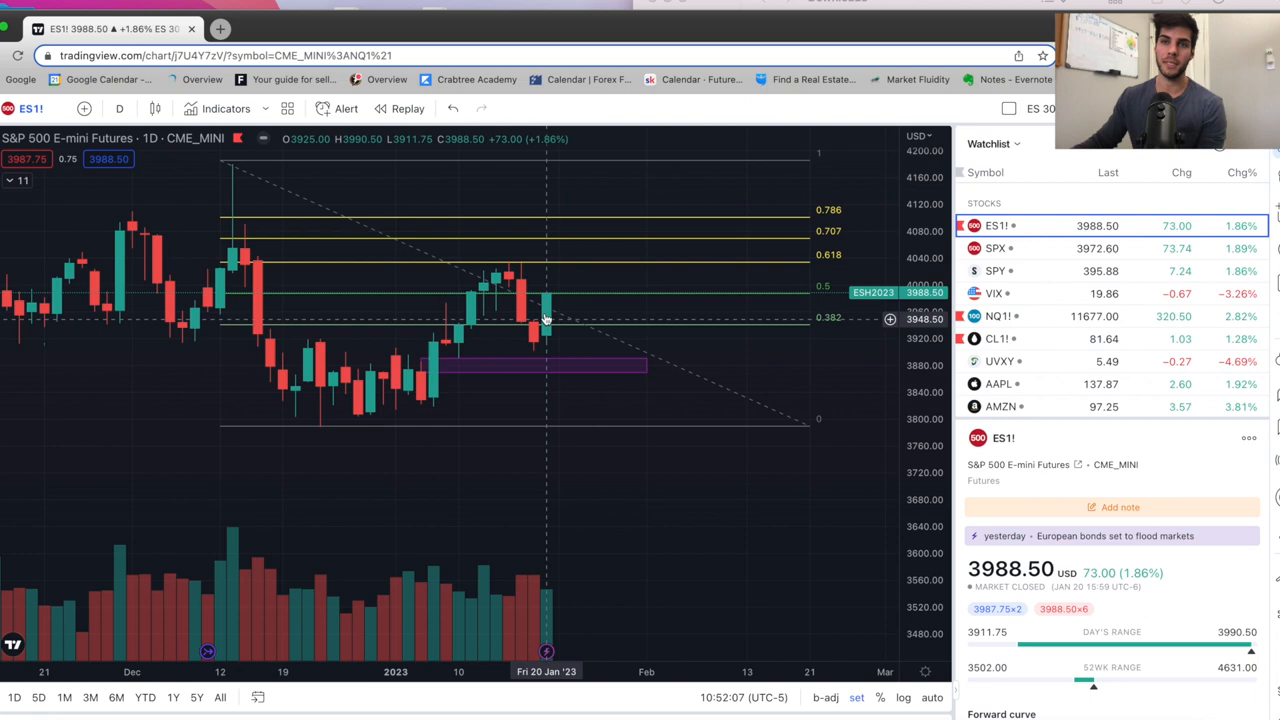
mouse_move(536, 298)
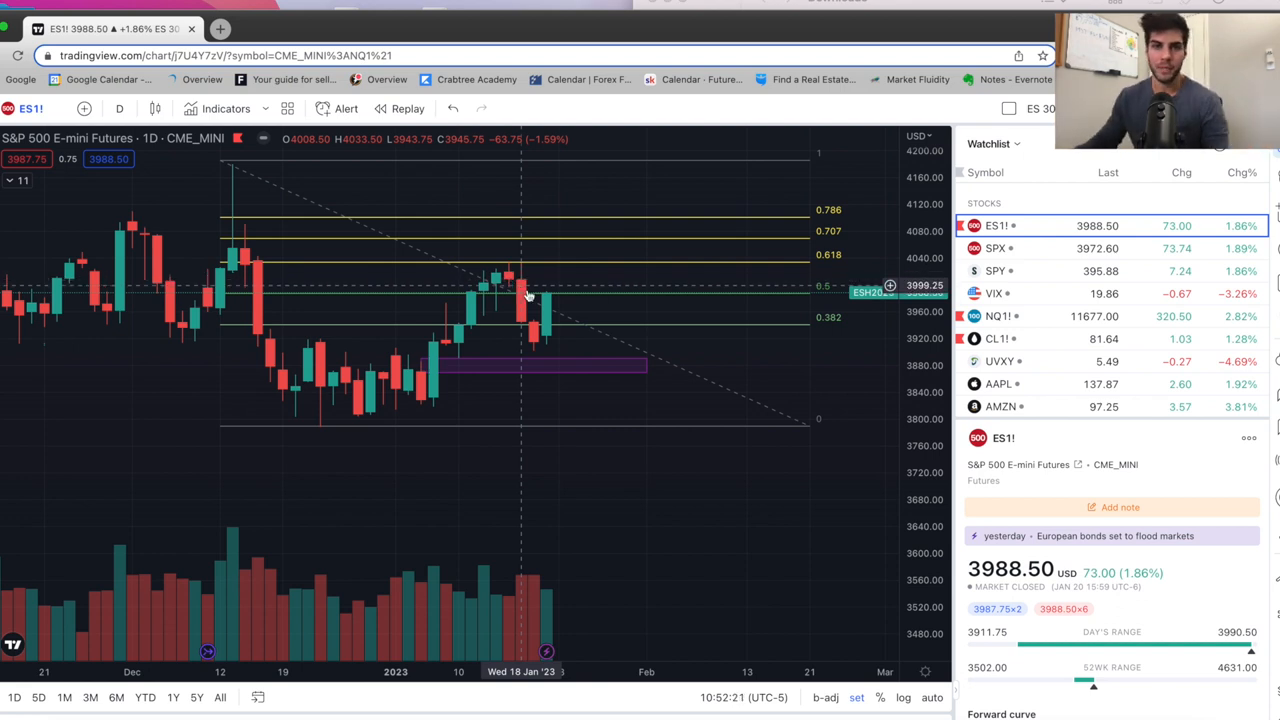
mouse_move(528, 256)
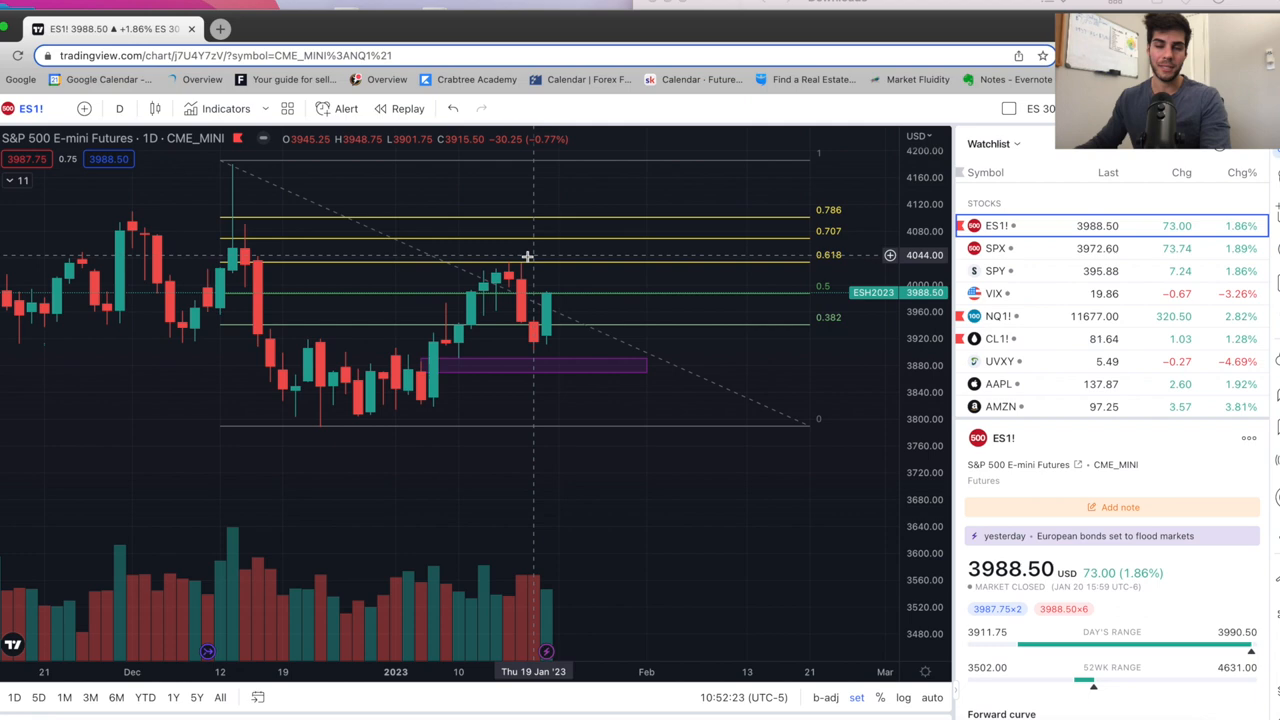
mouse_move(520, 256)
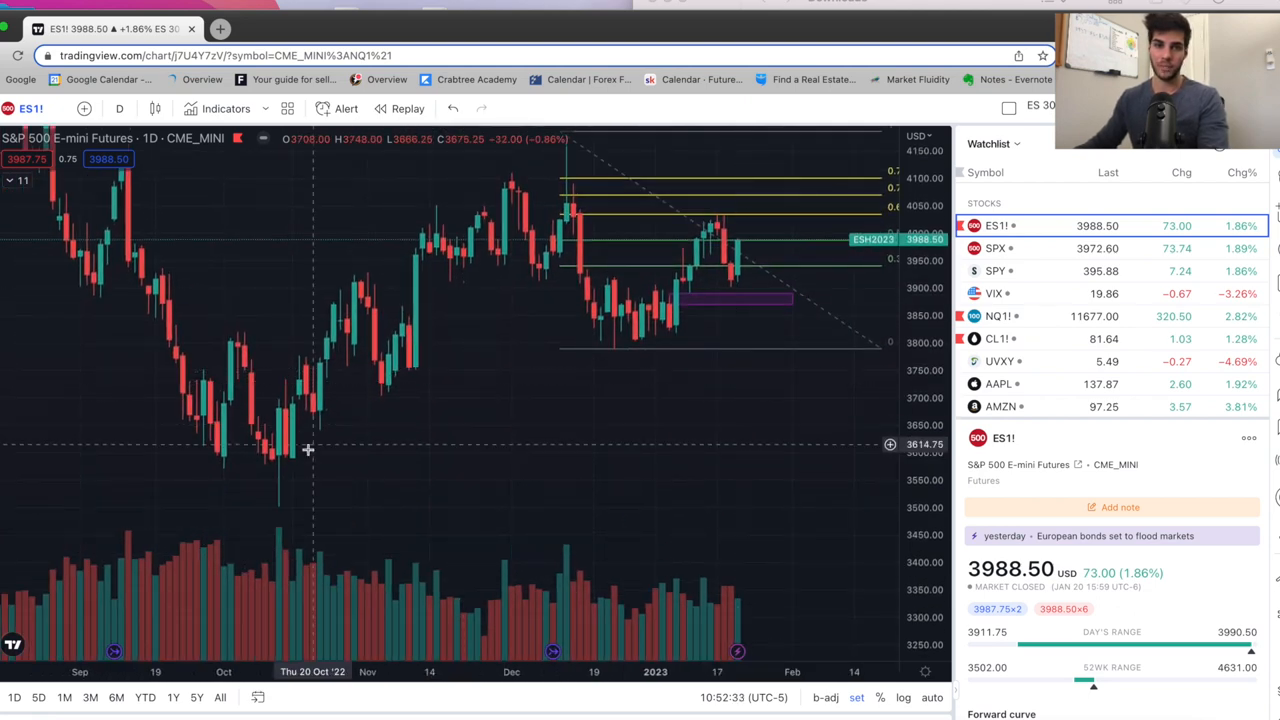
mouse_move(670, 444)
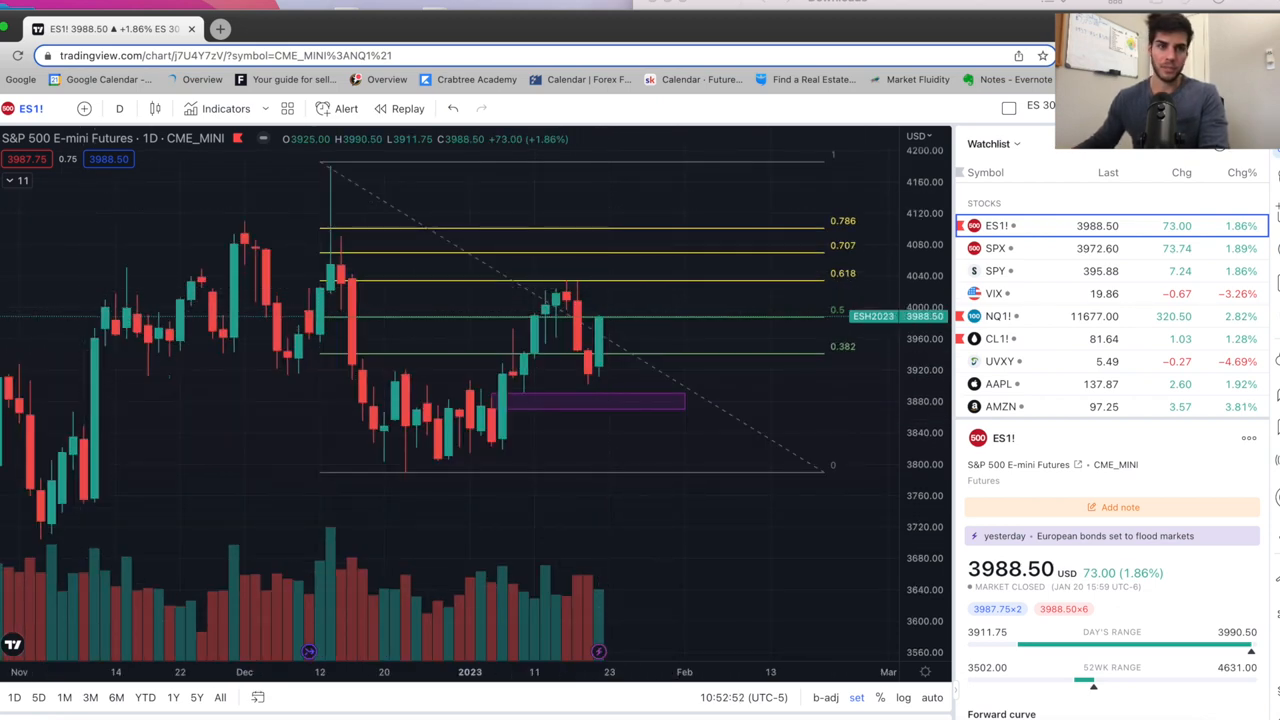
mouse_move(636, 264)
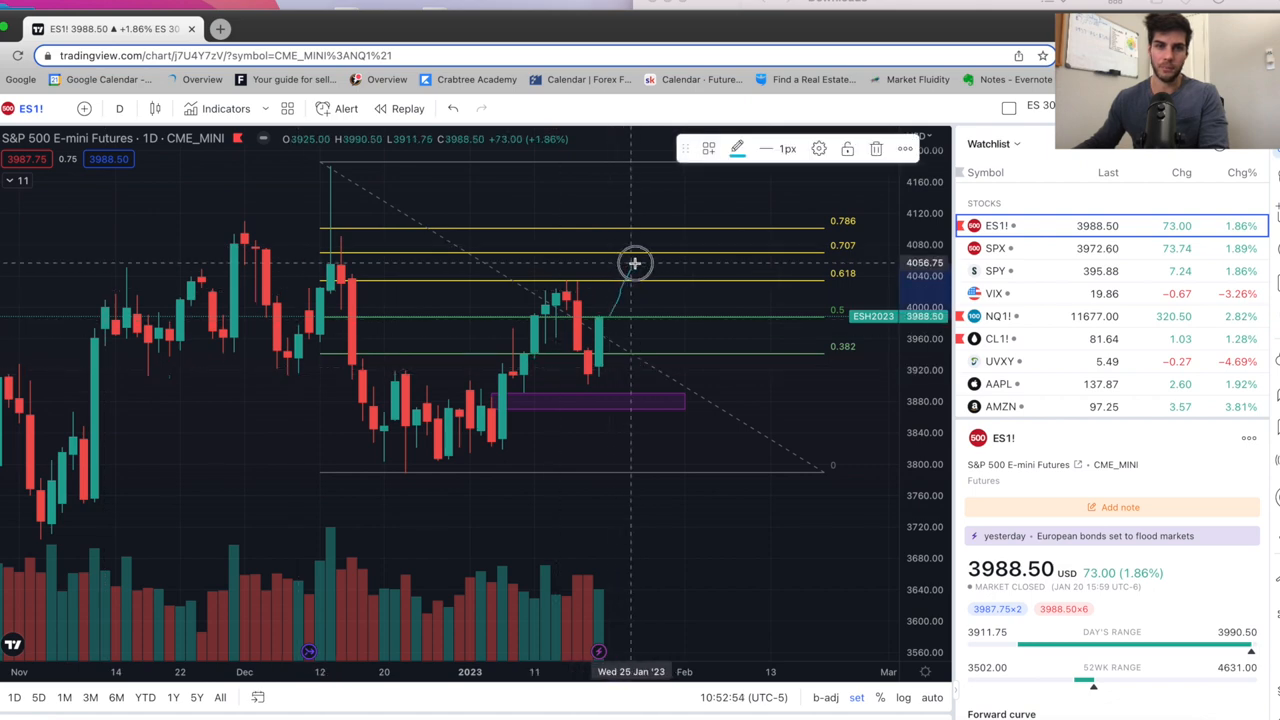
mouse_move(638, 256)
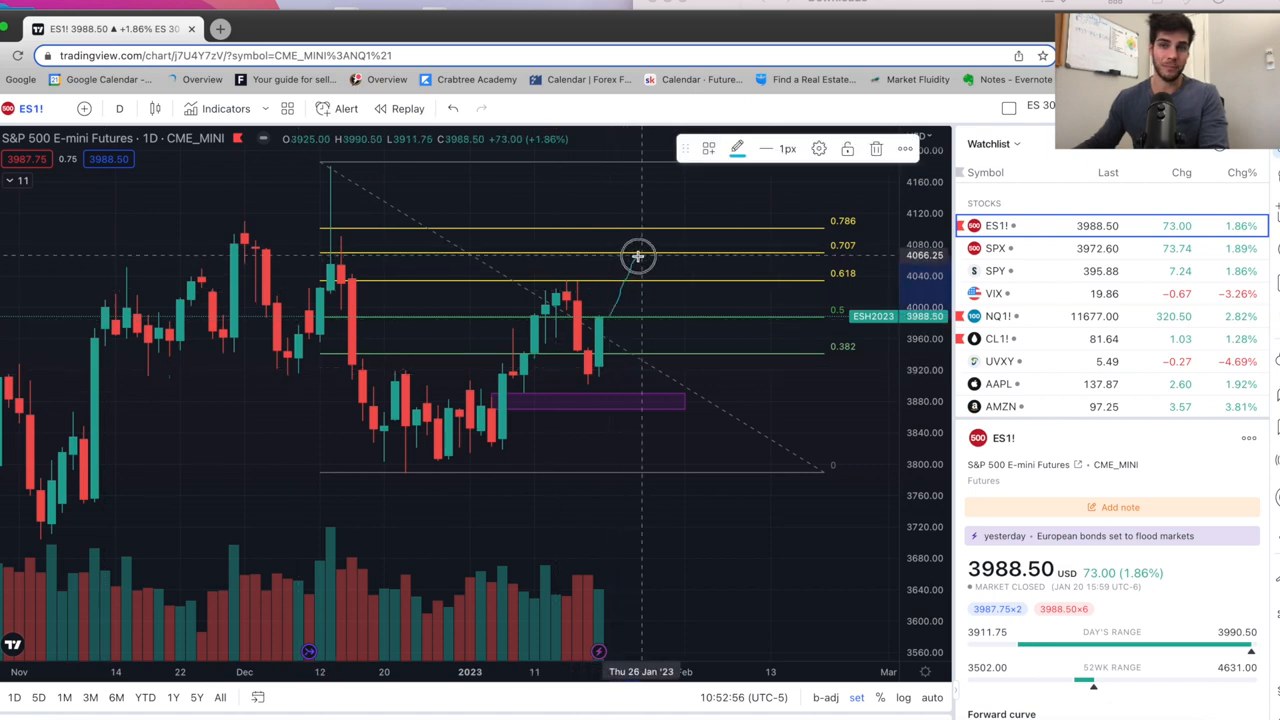
left_click_drag(638, 256, 718, 410)
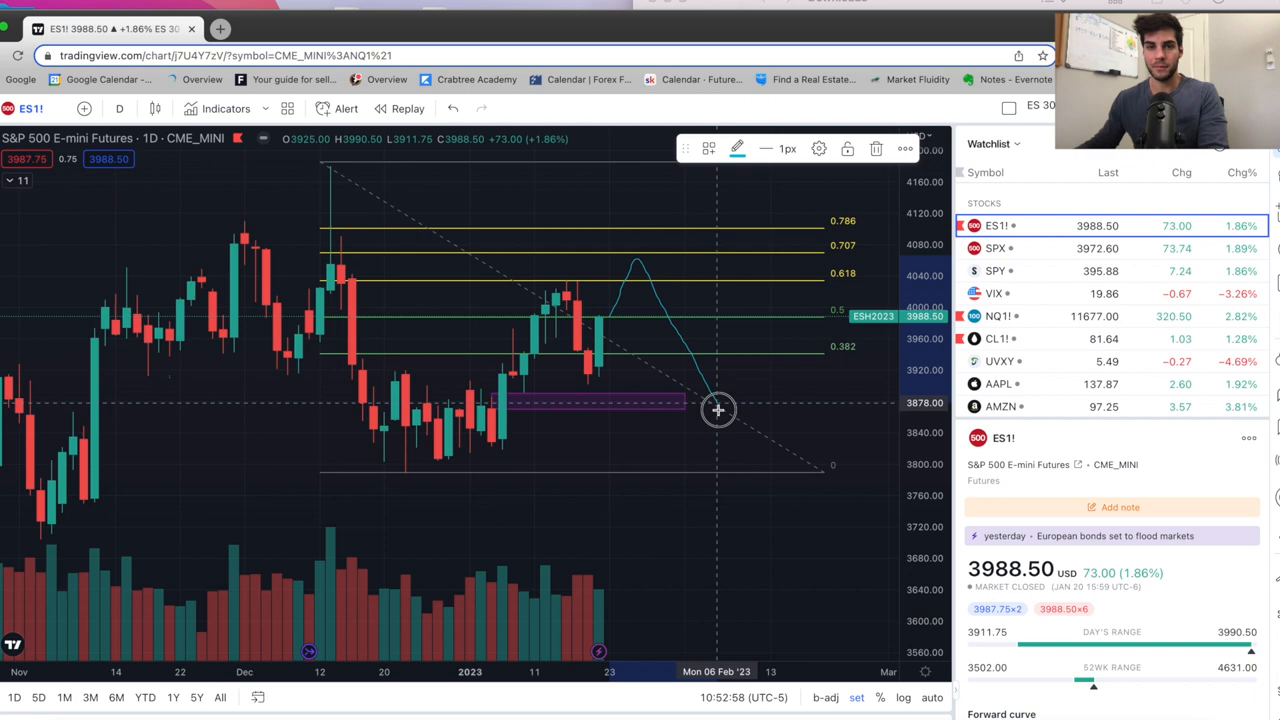
left_click_drag(718, 410, 856, 536)
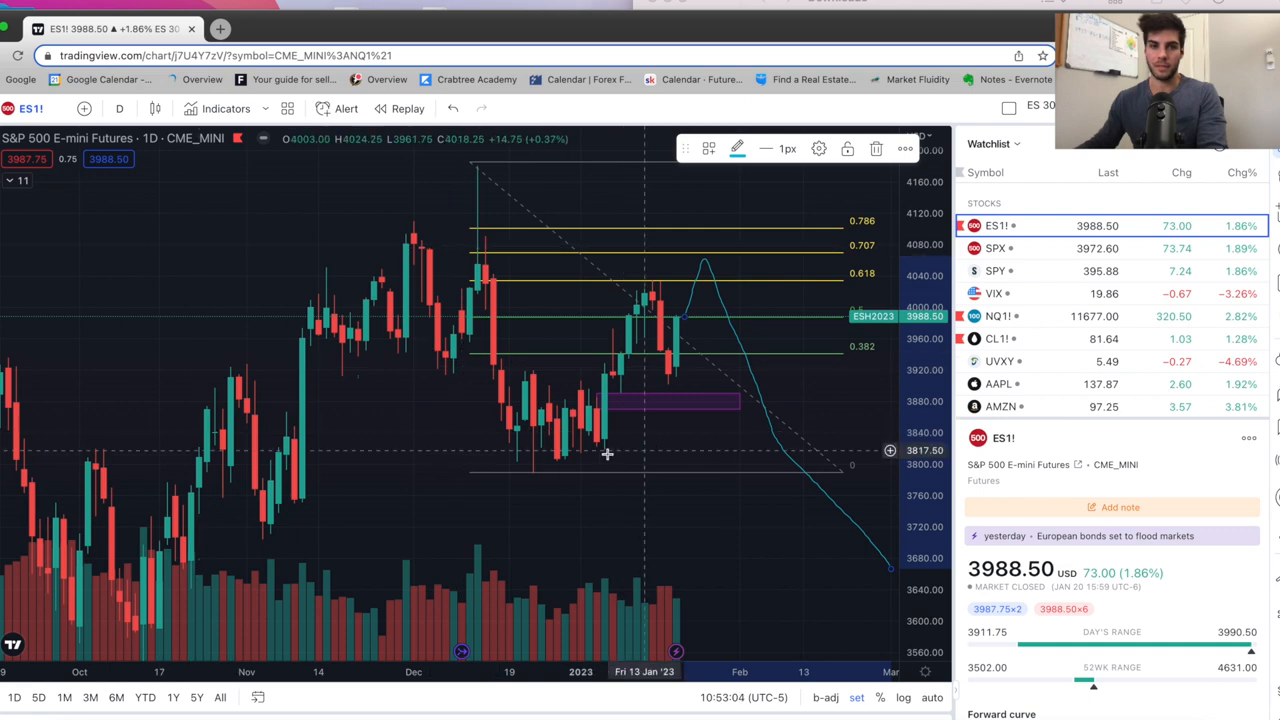
mouse_move(640, 468)
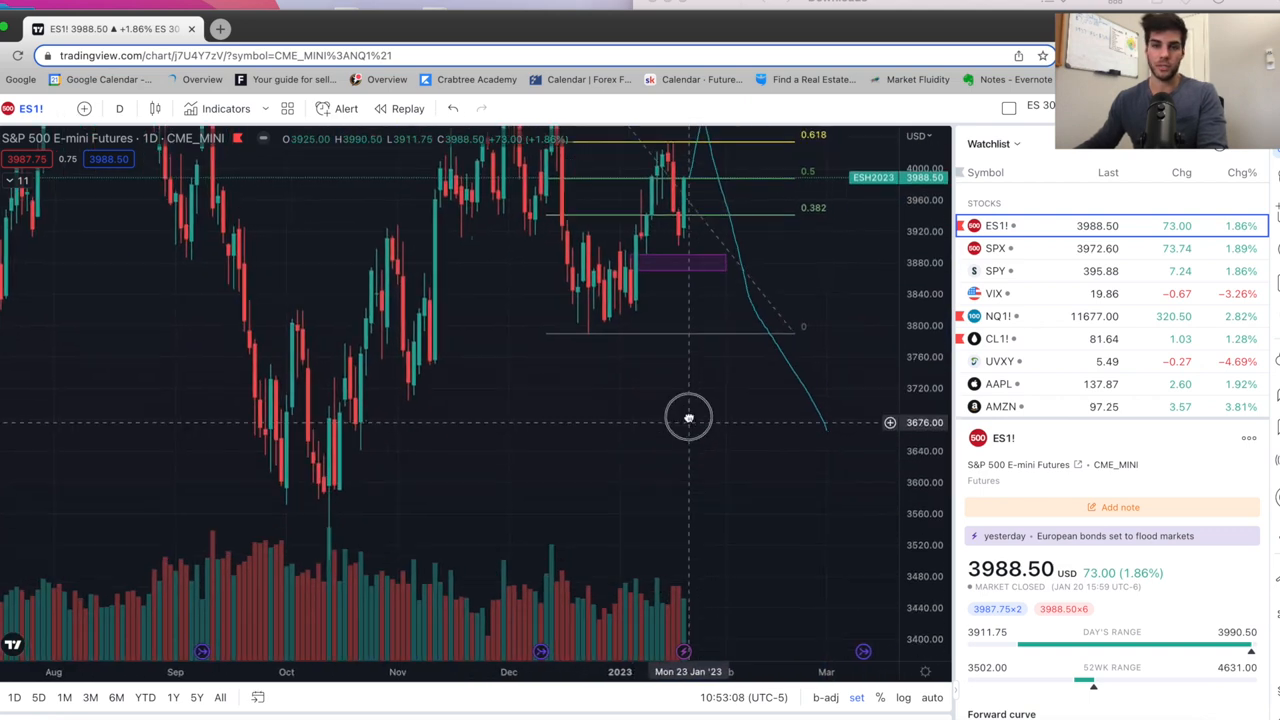
left_click_drag(688, 418, 708, 430)
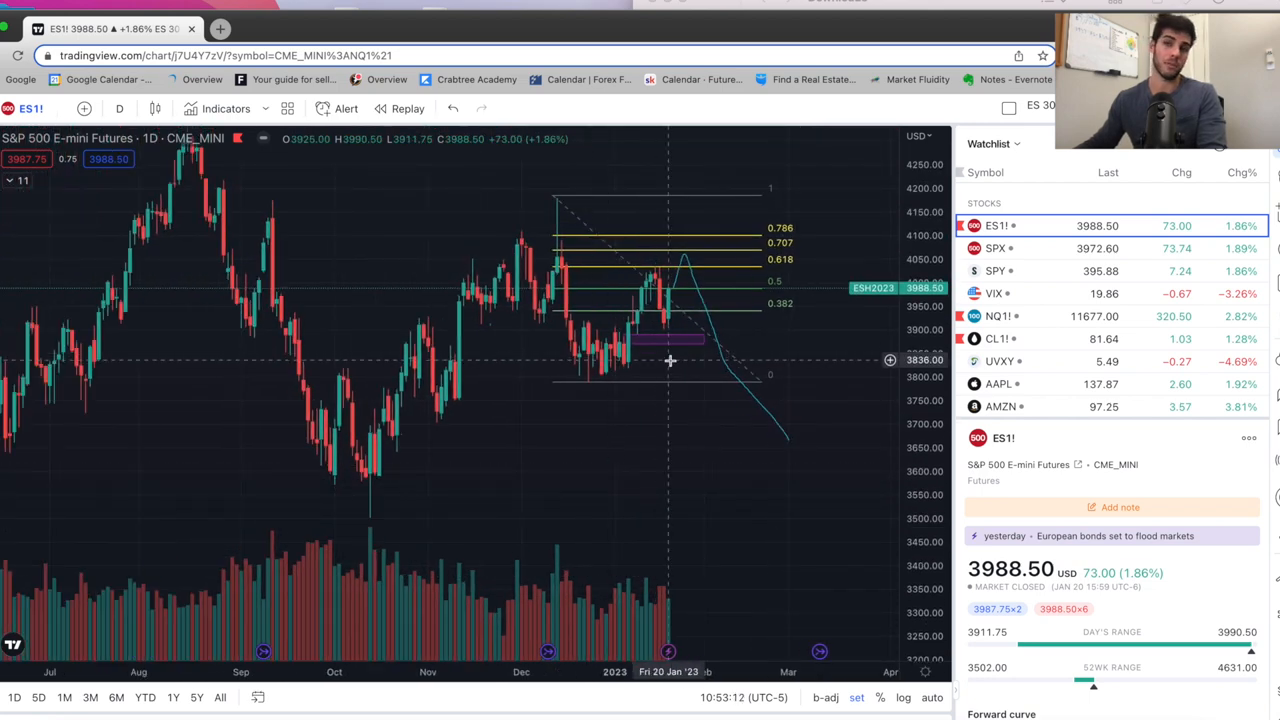
left_click_drag(670, 360, 576, 392)
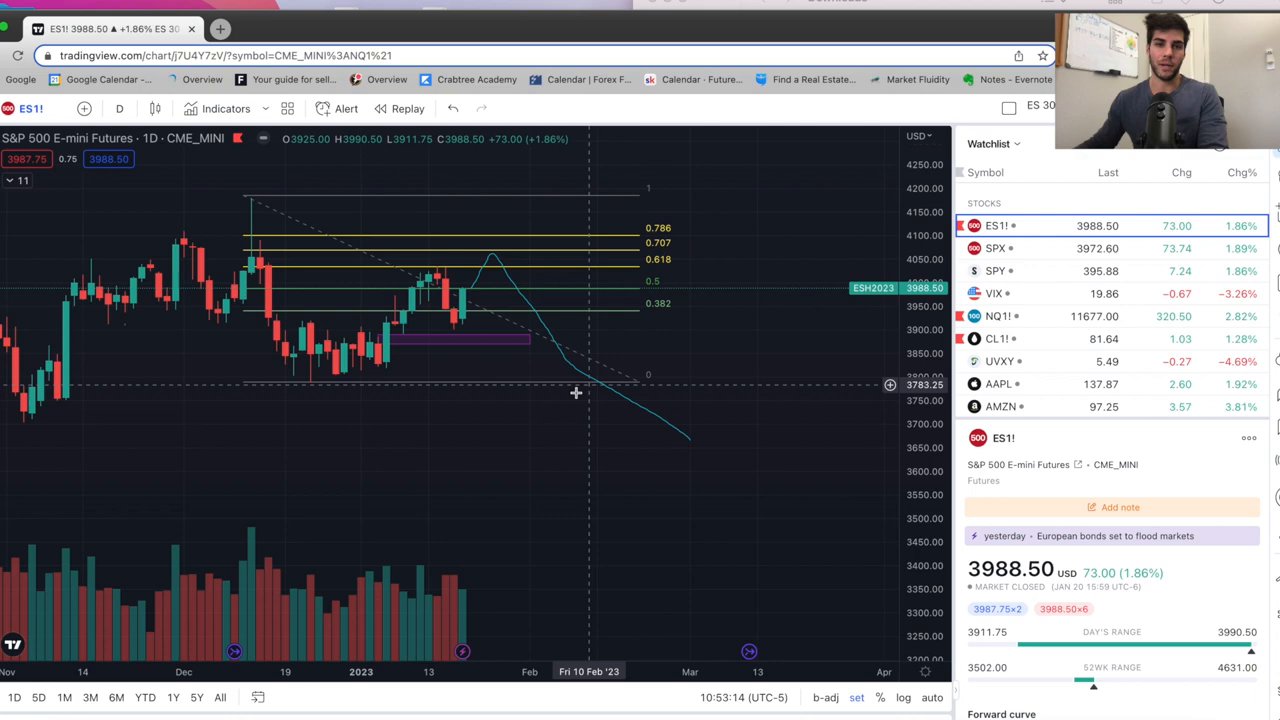
left_click_drag(576, 392, 738, 446)
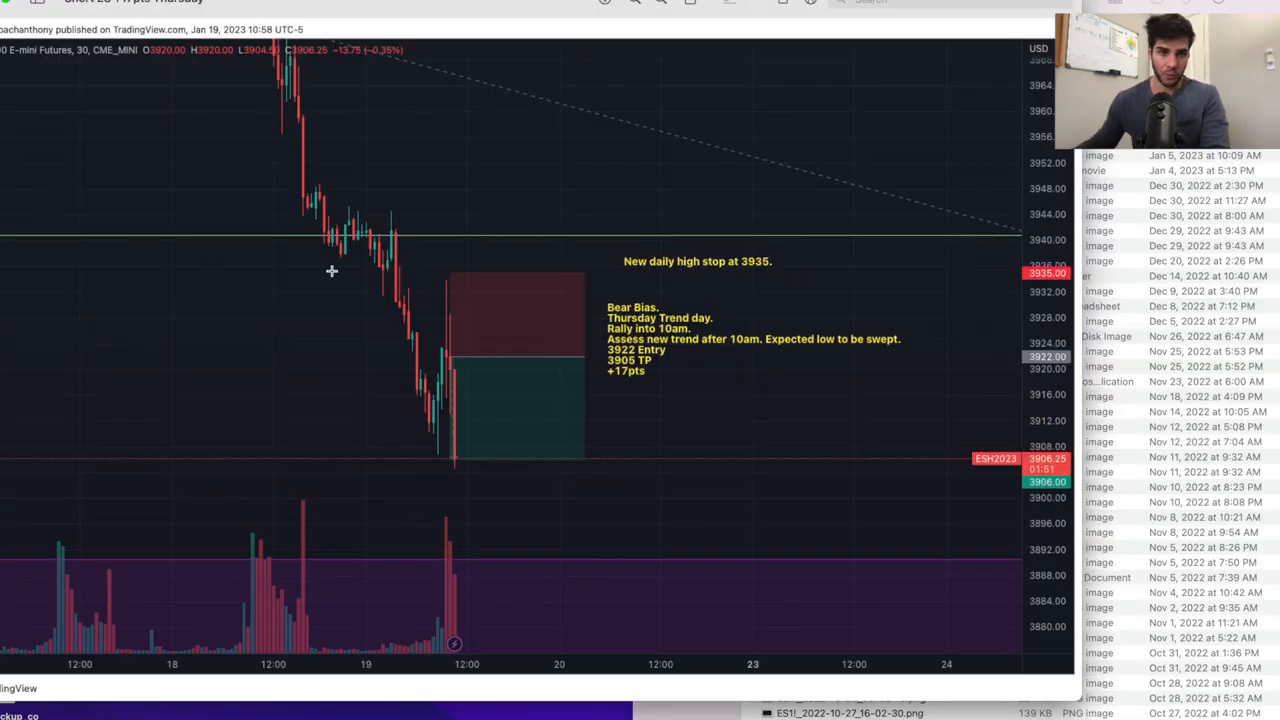
mouse_move(436, 384)
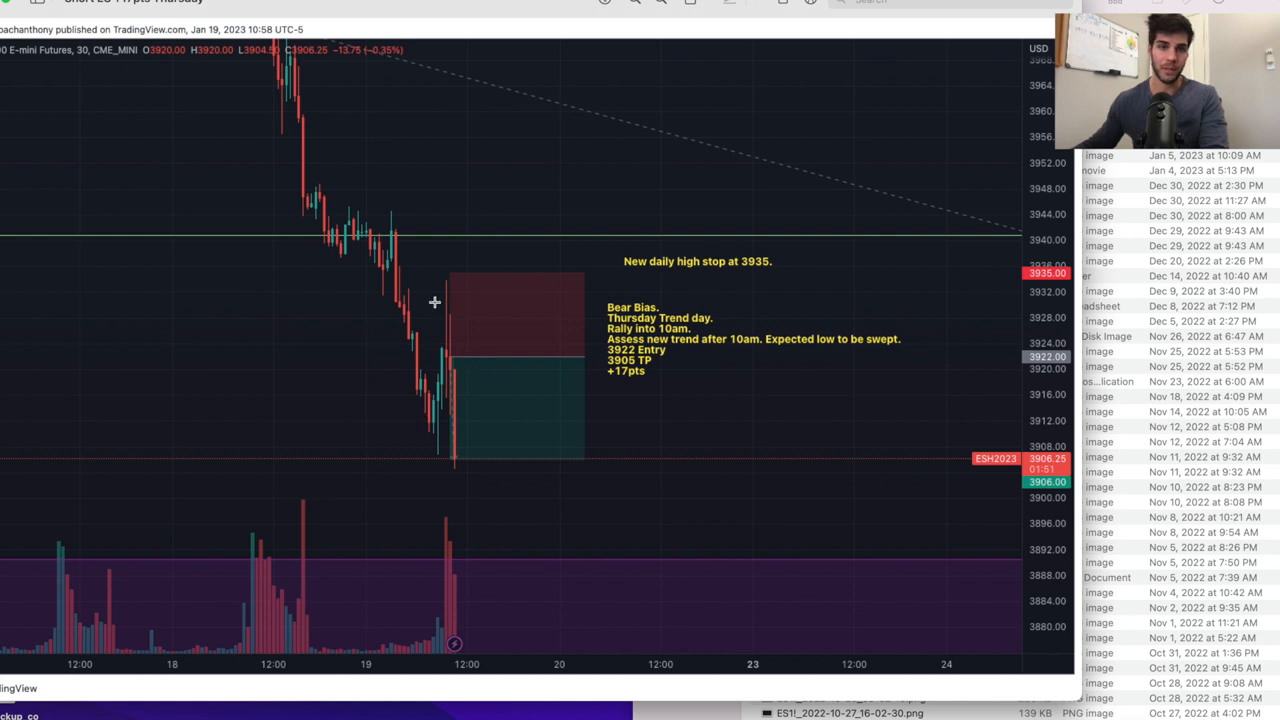
mouse_move(422, 292)
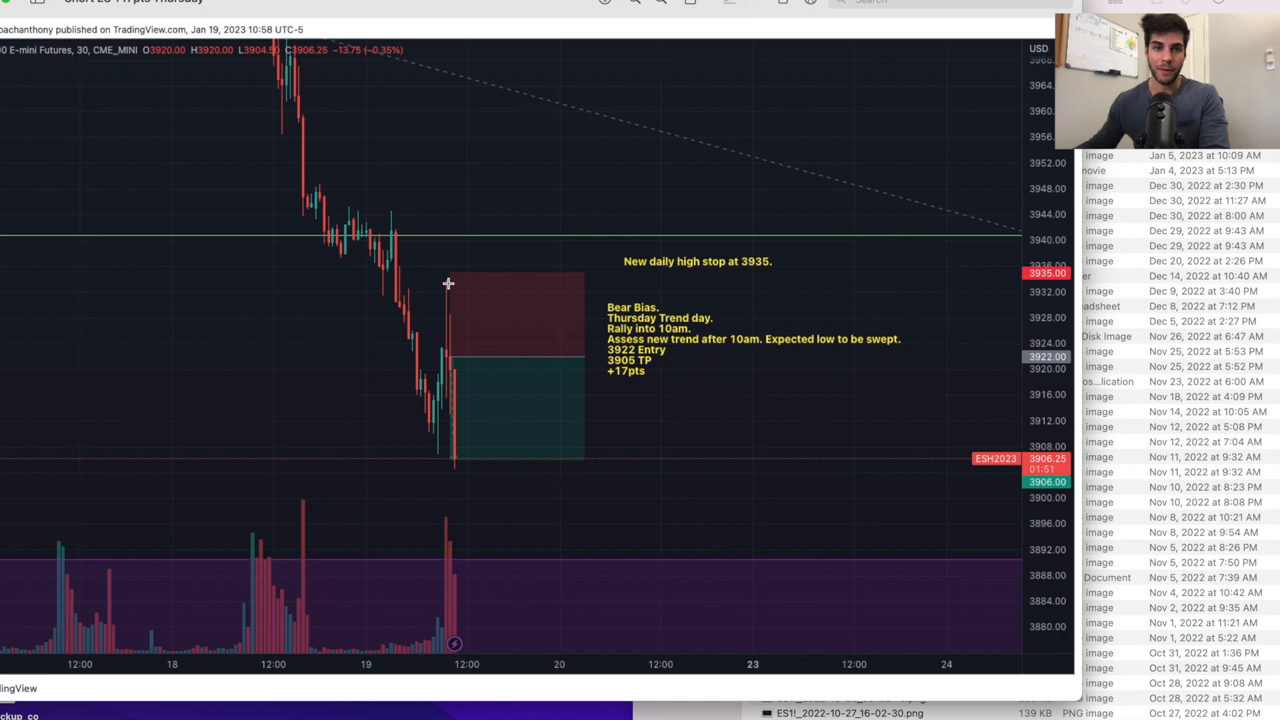
mouse_move(450, 296)
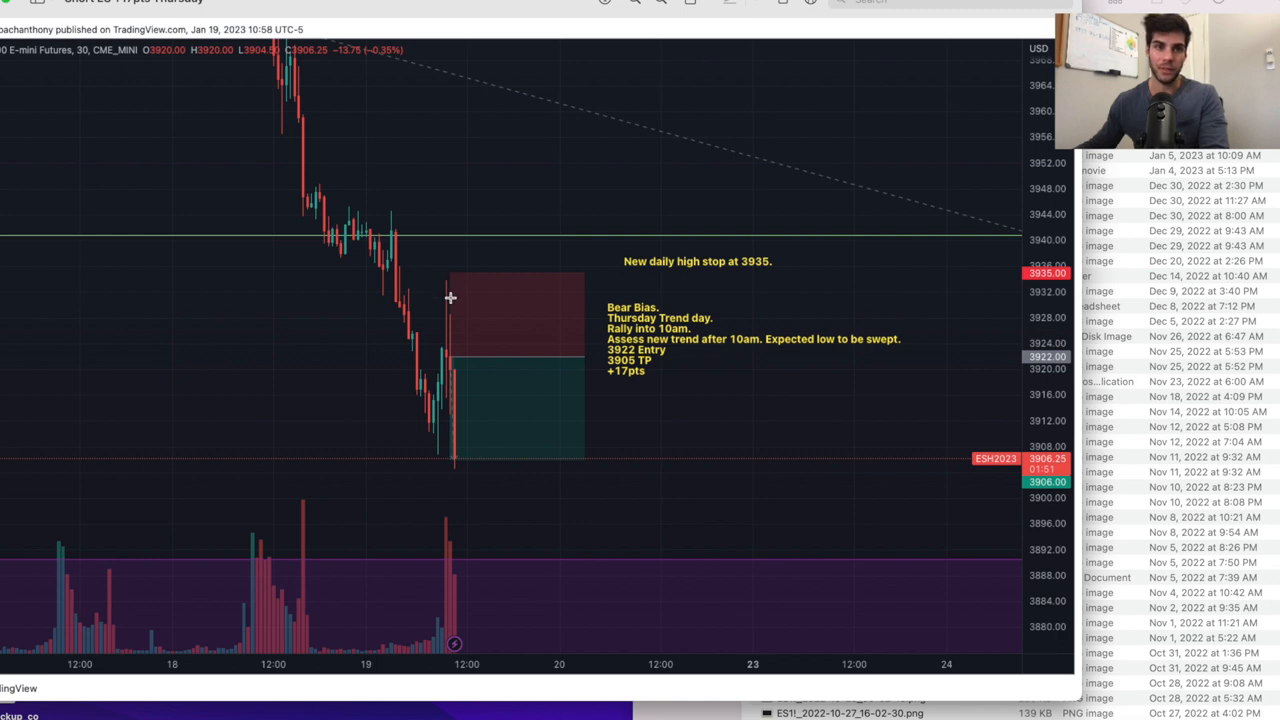
mouse_move(444, 360)
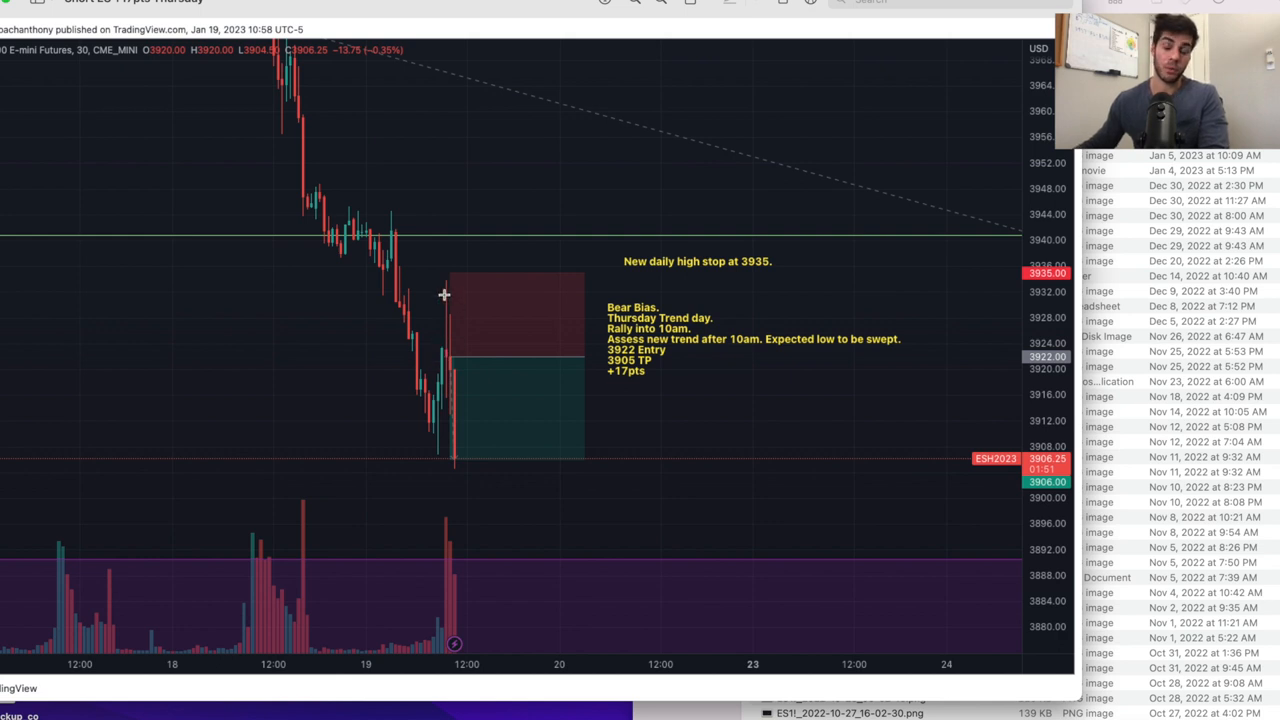
mouse_move(444, 356)
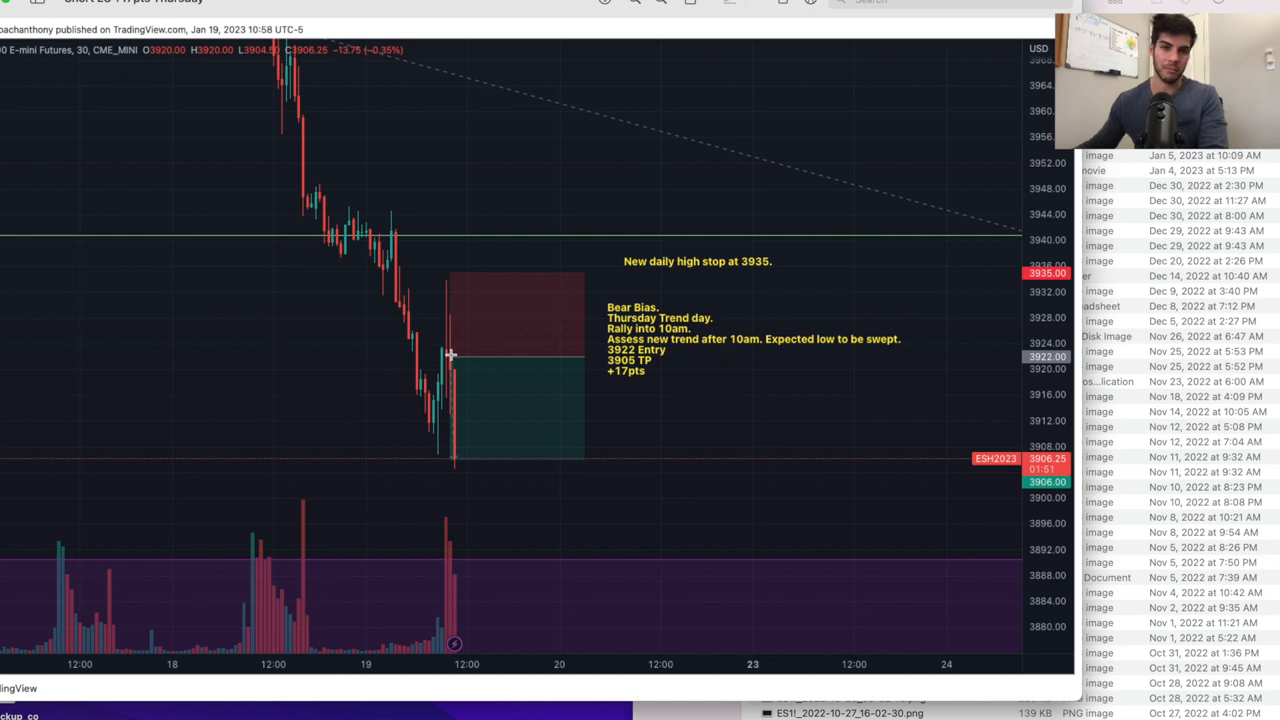
mouse_move(448, 274)
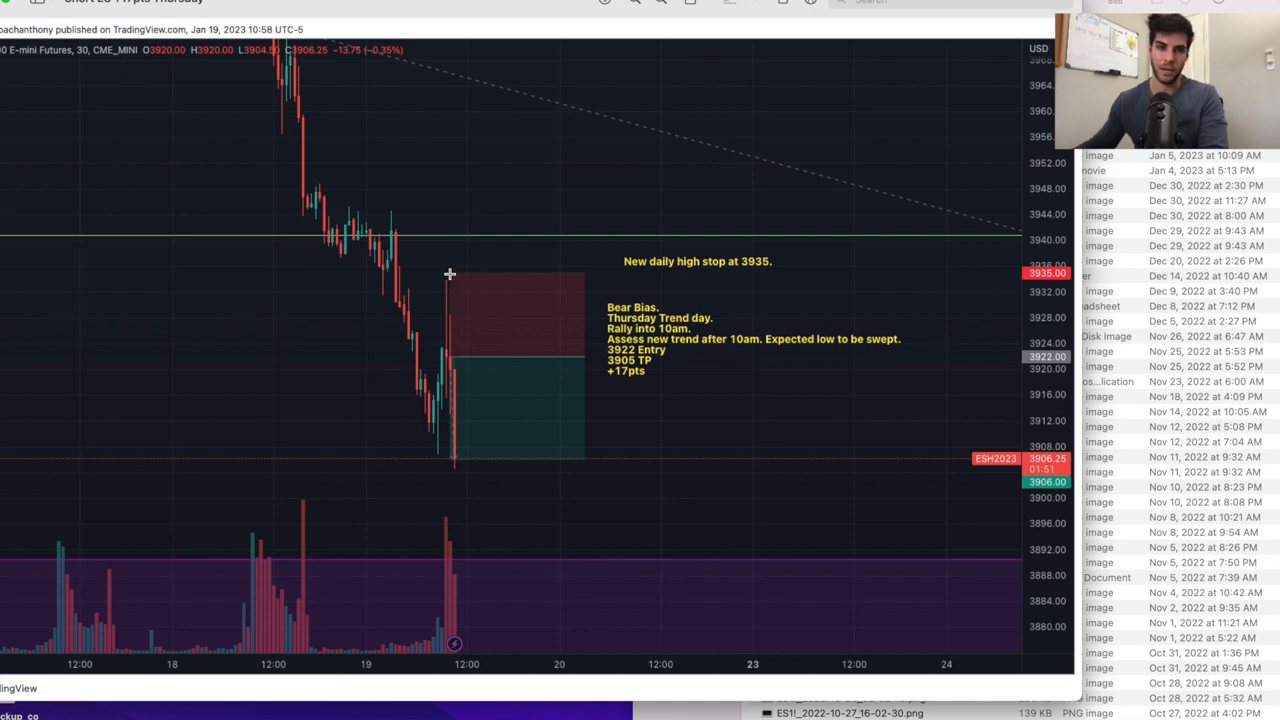
mouse_move(444, 396)
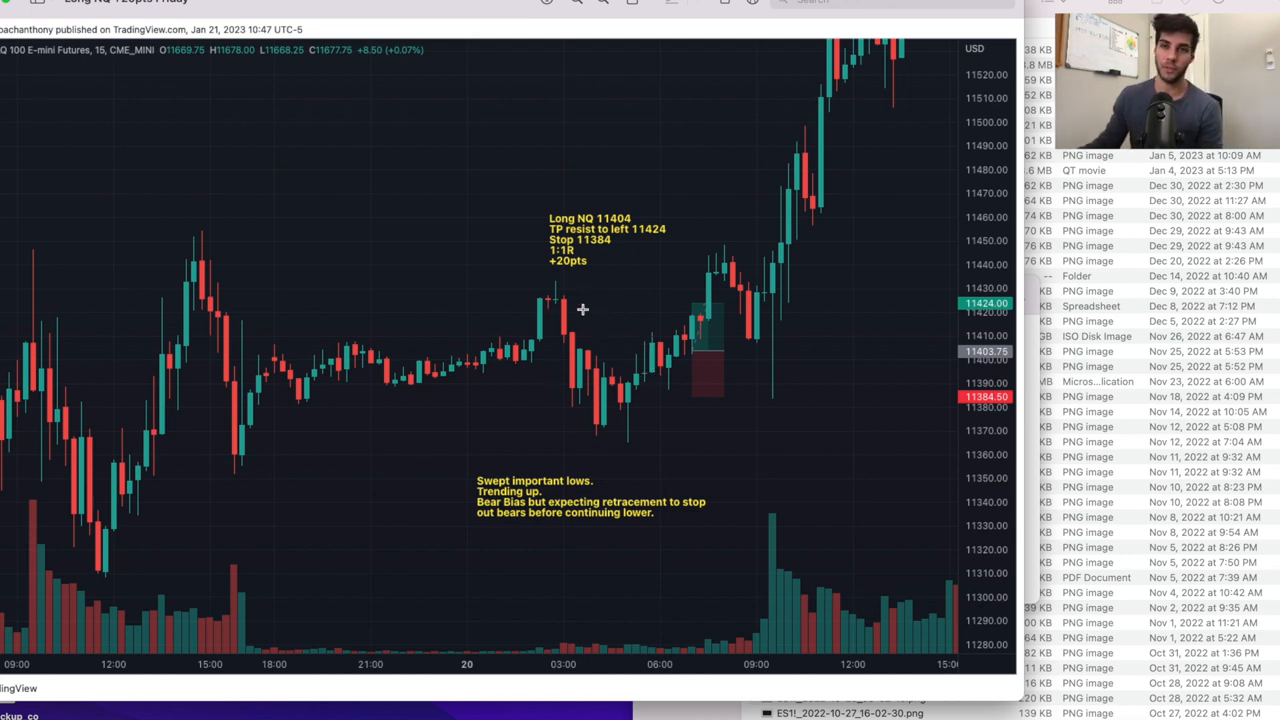
mouse_move(616, 496)
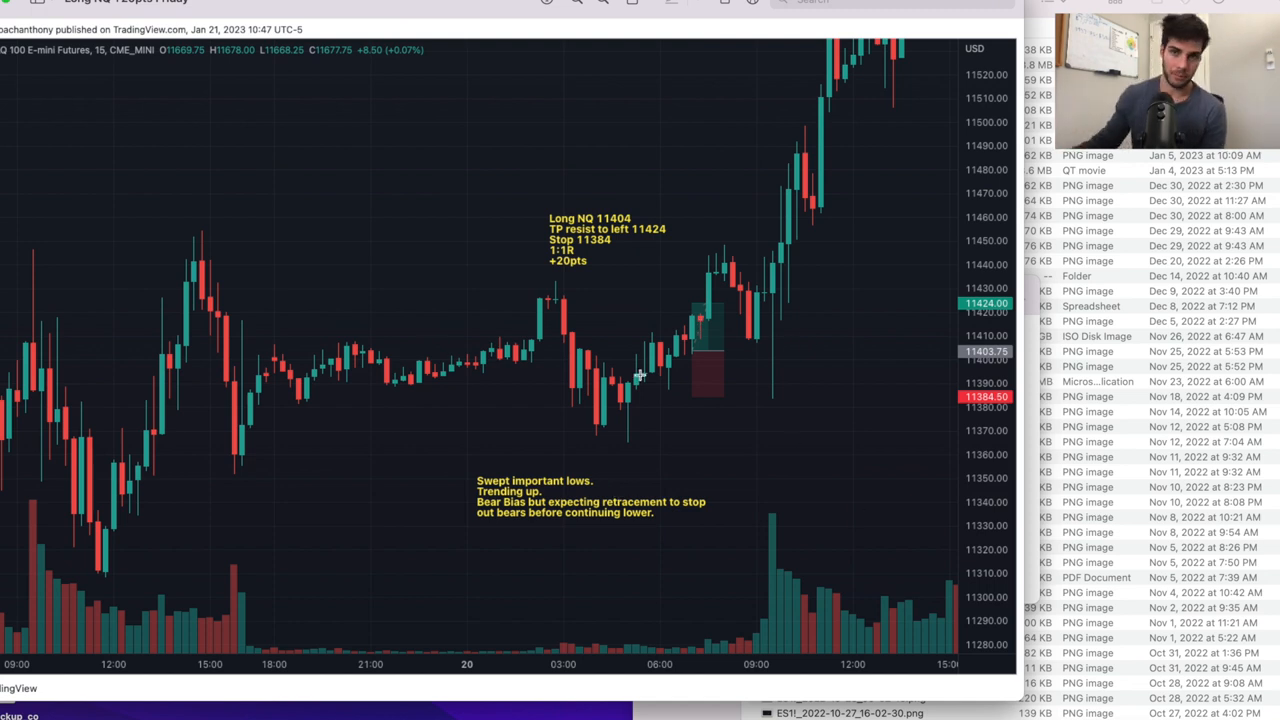
mouse_move(616, 308)
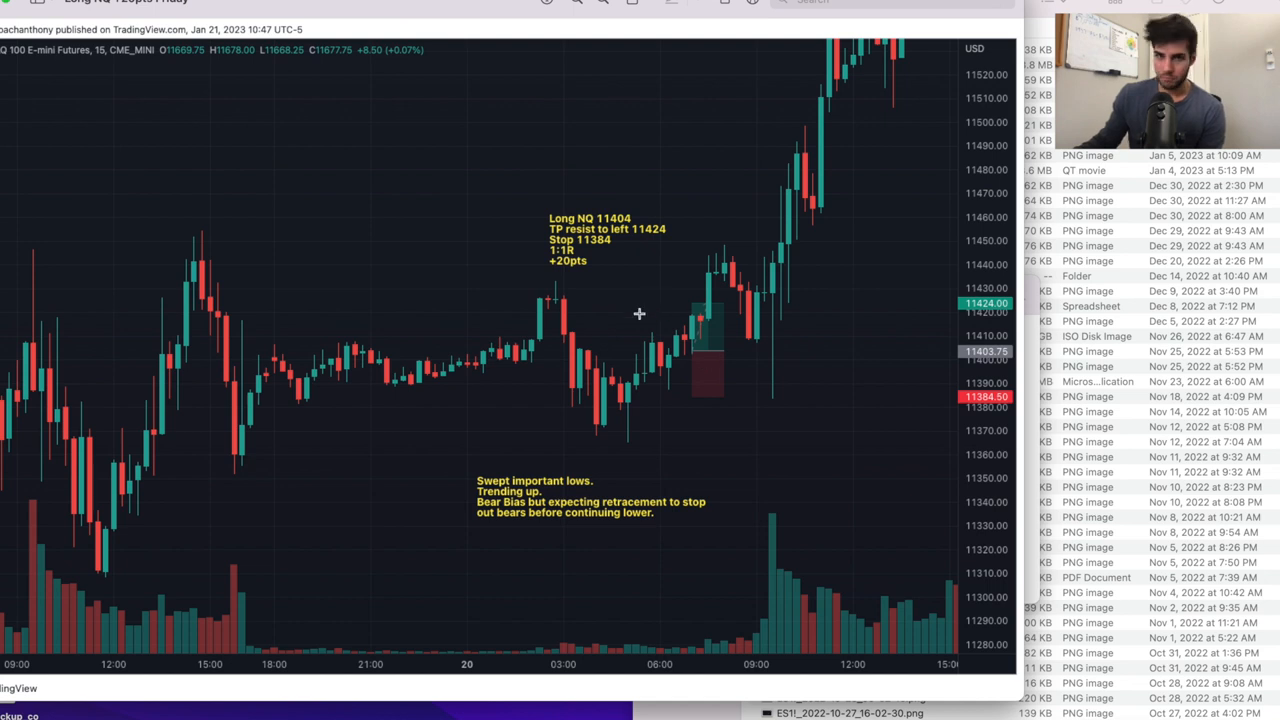
mouse_move(690, 320)
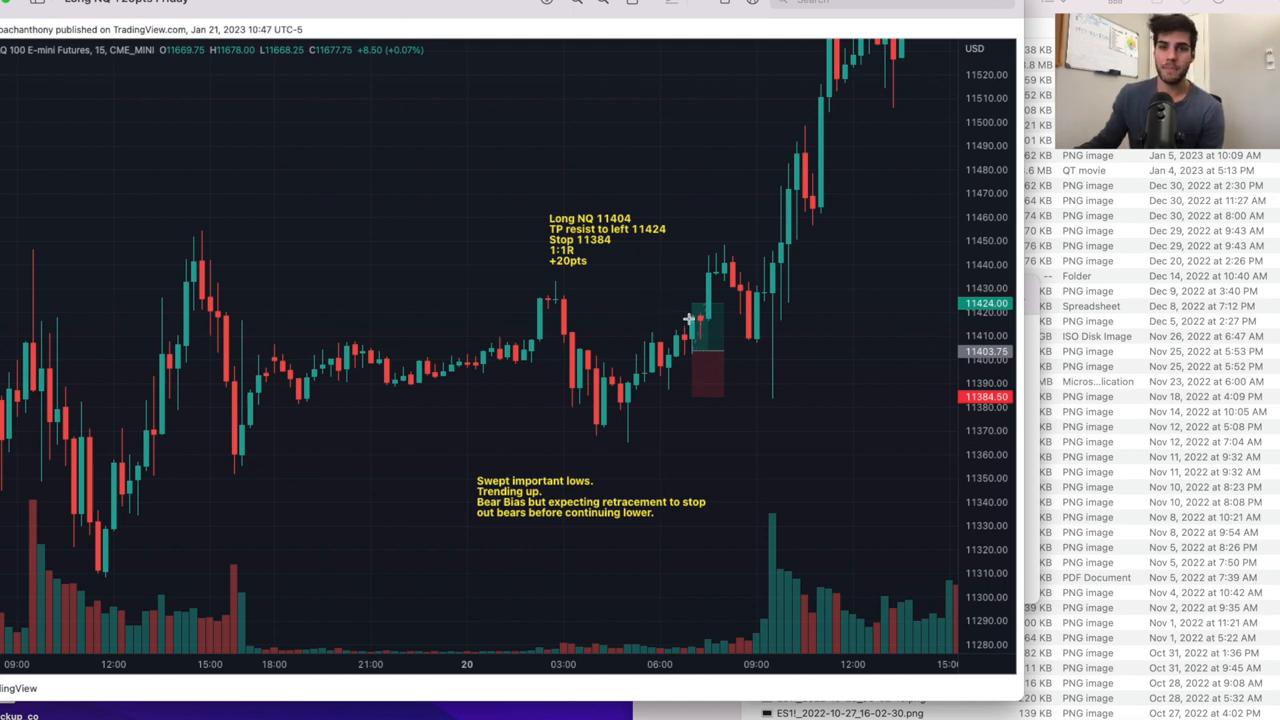
mouse_move(700, 302)
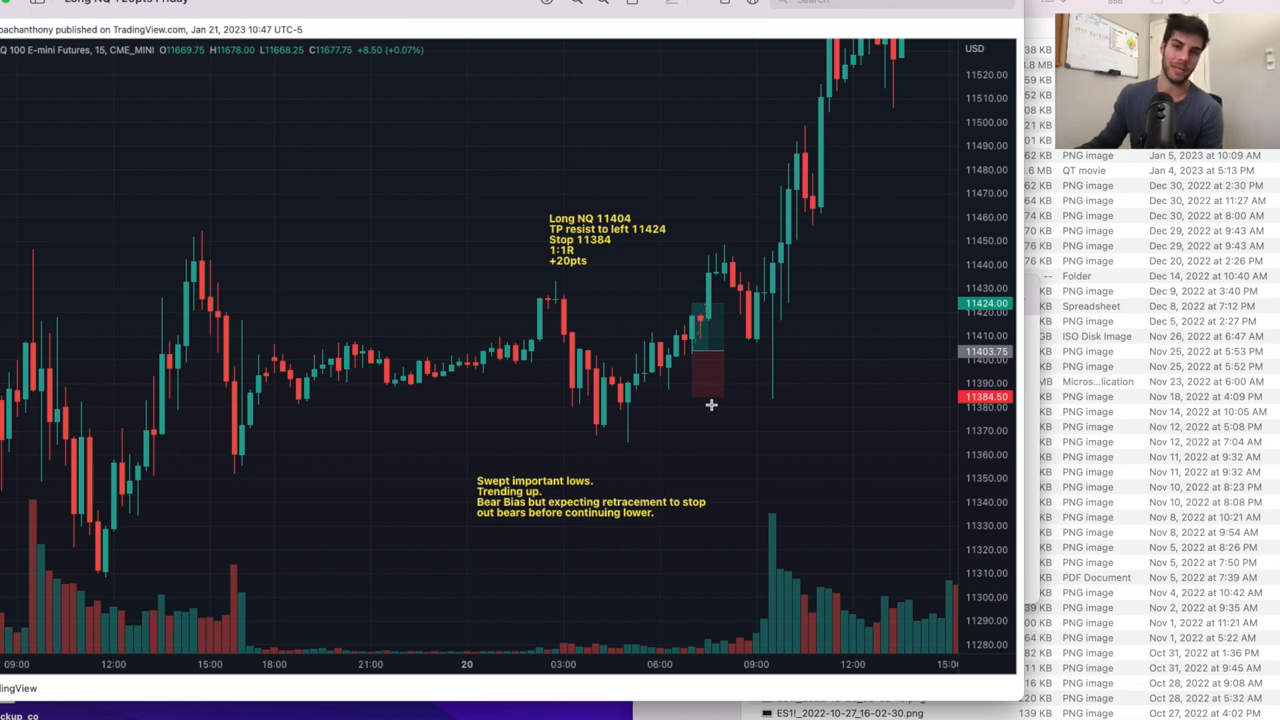
mouse_move(728, 332)
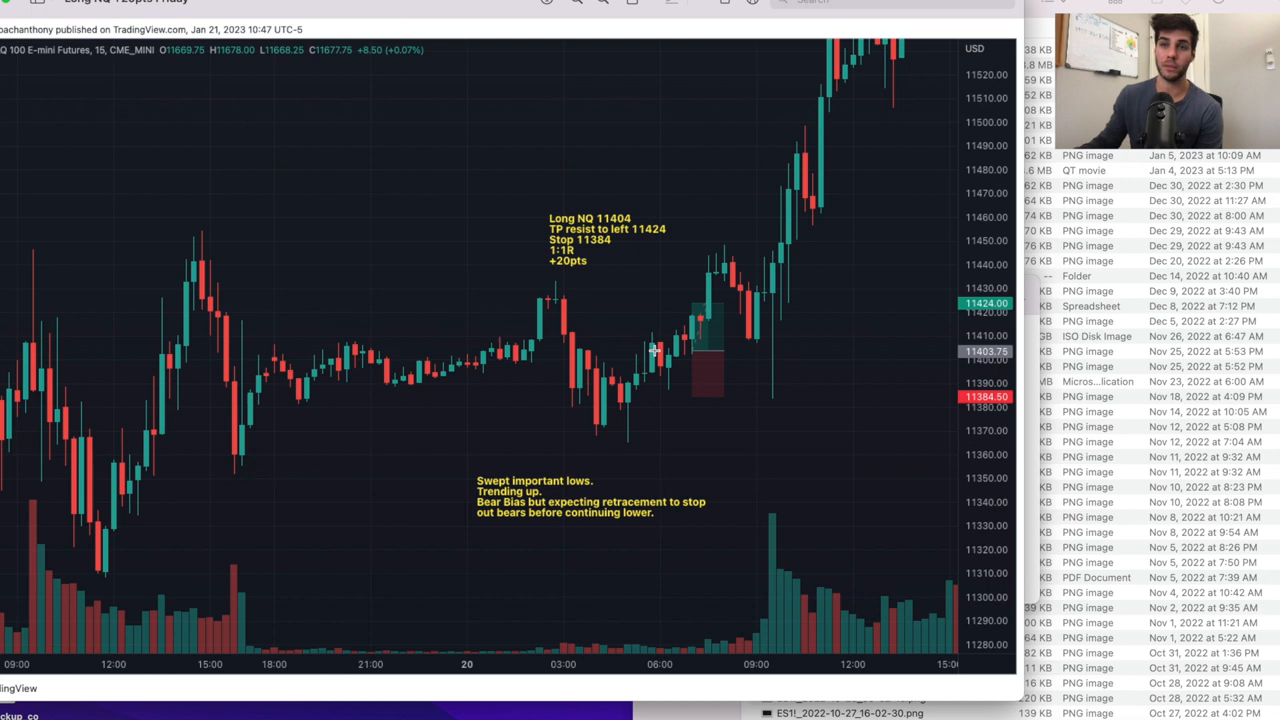
mouse_move(548, 352)
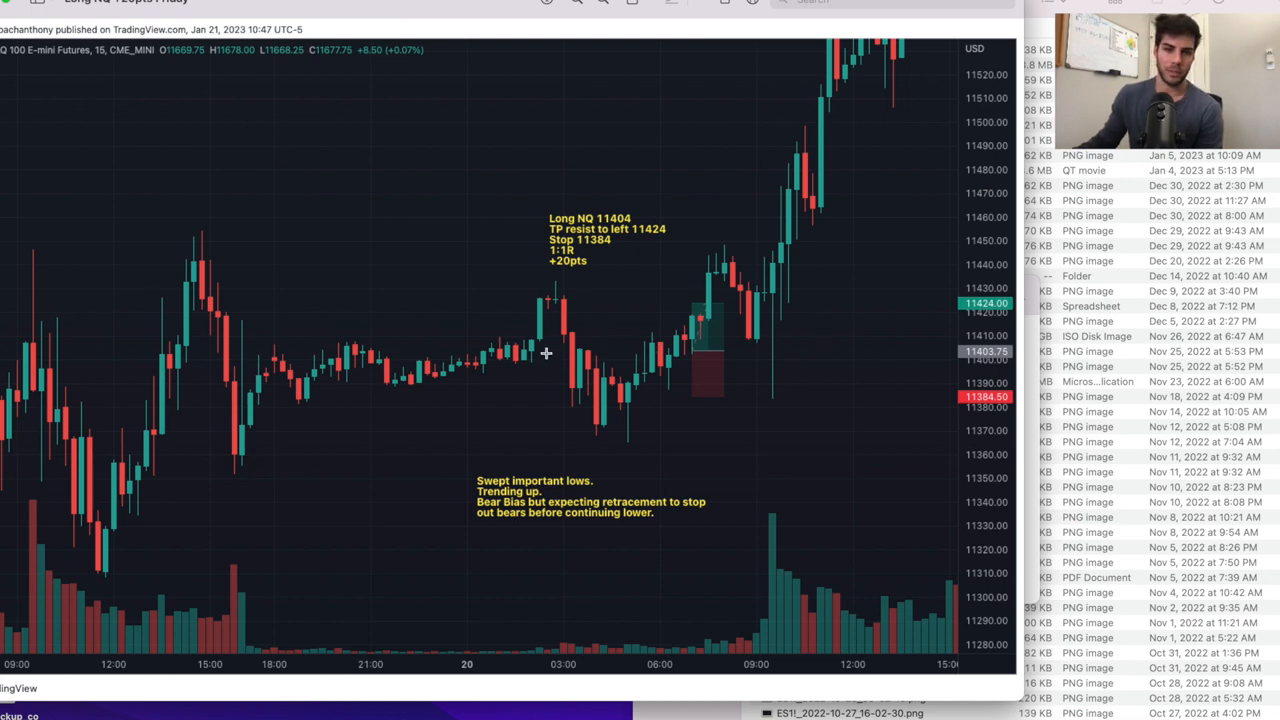
mouse_move(404, 252)
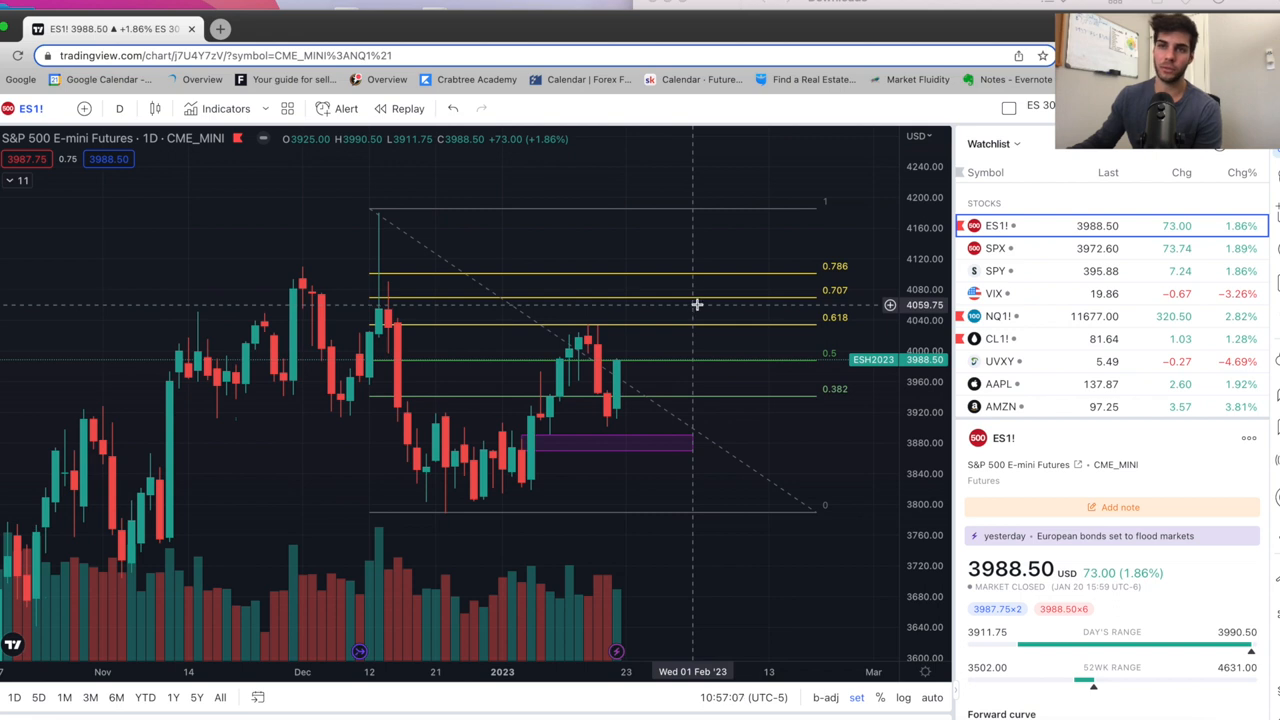
mouse_move(708, 268)
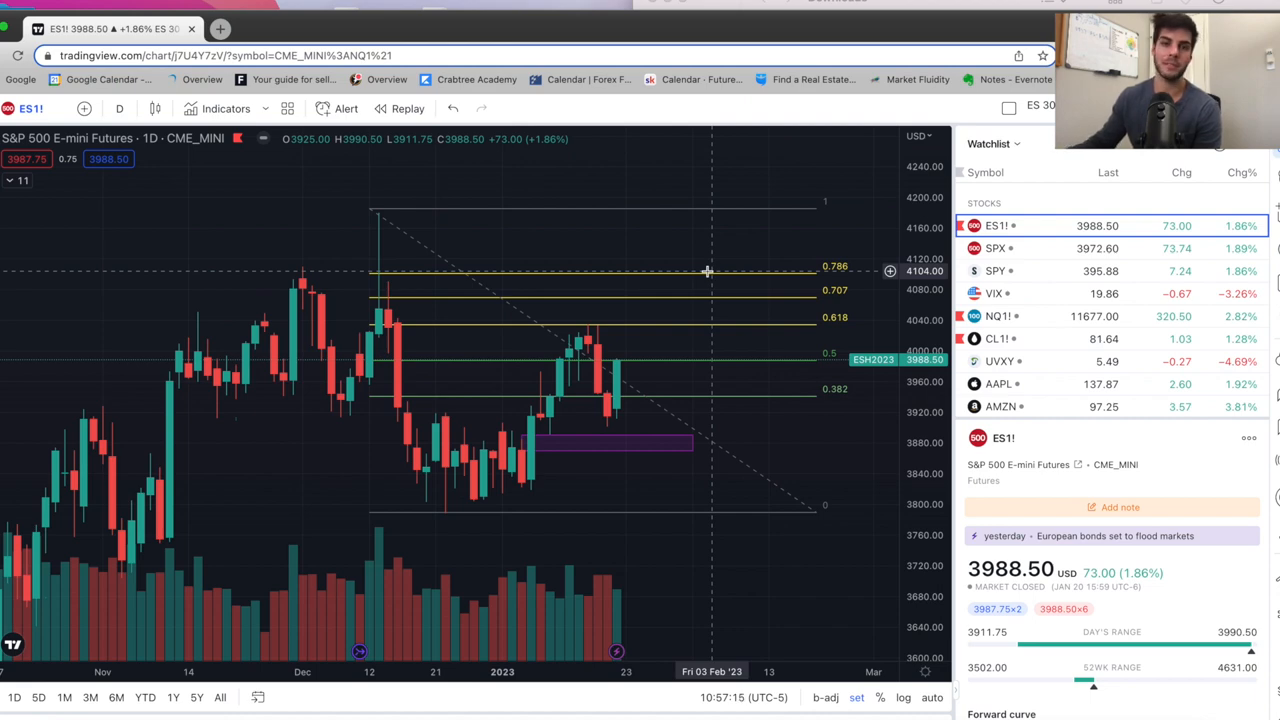
mouse_move(430, 200)
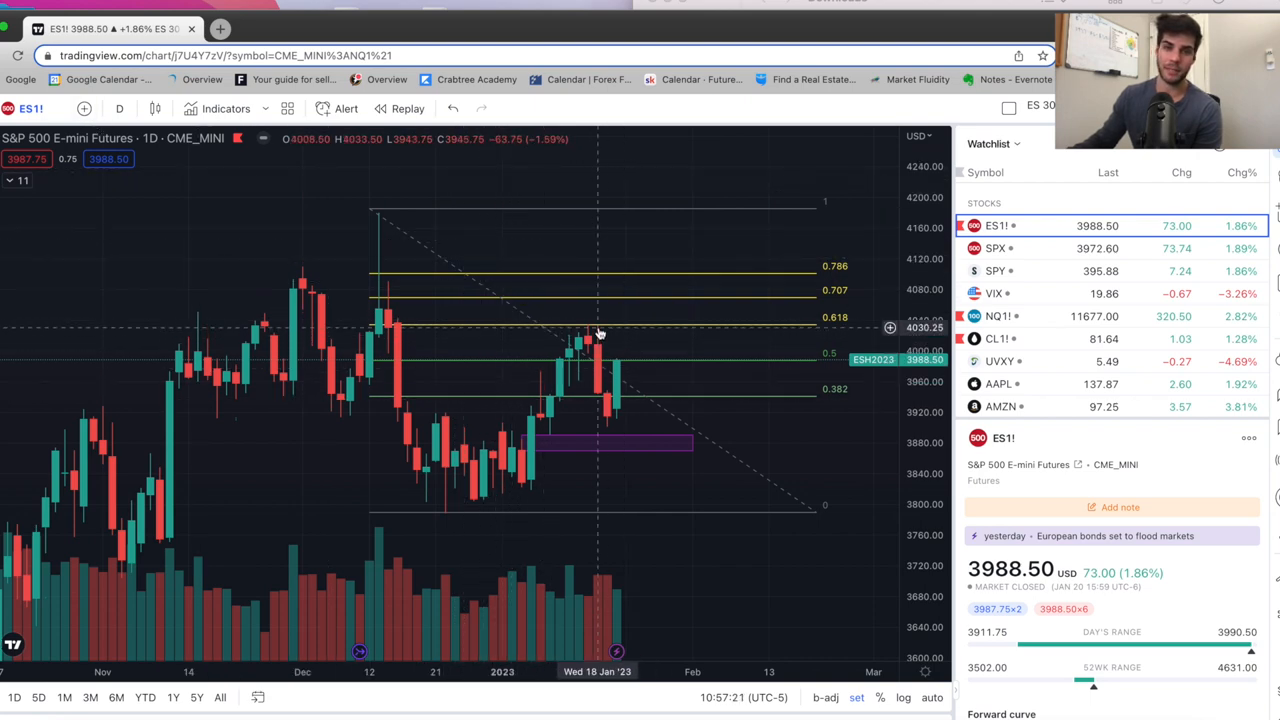
mouse_move(640, 364)
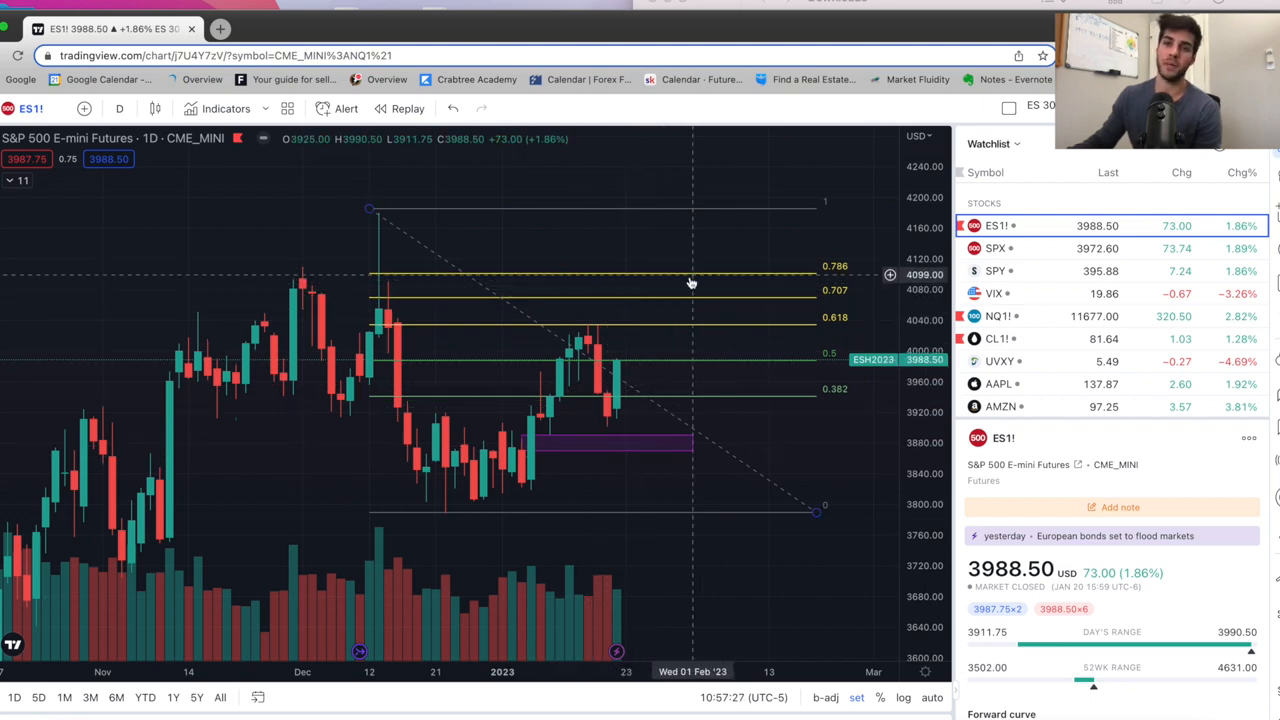
mouse_move(696, 258)
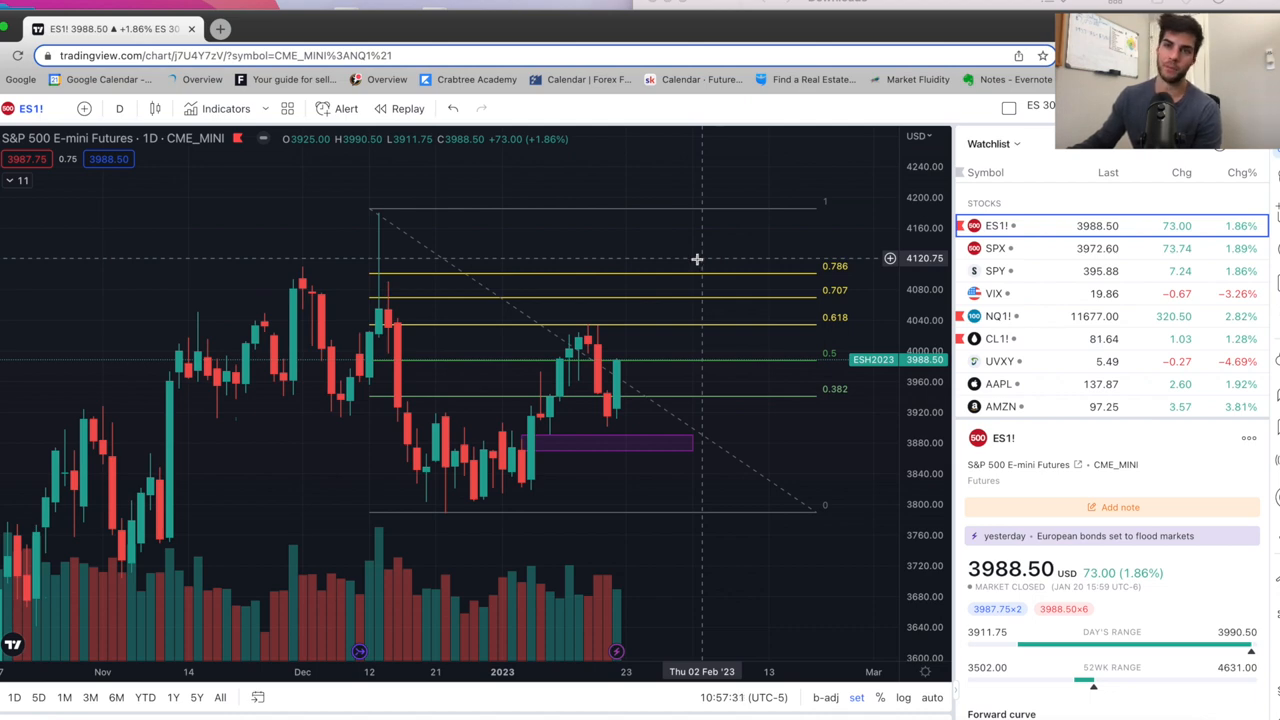
mouse_move(708, 576)
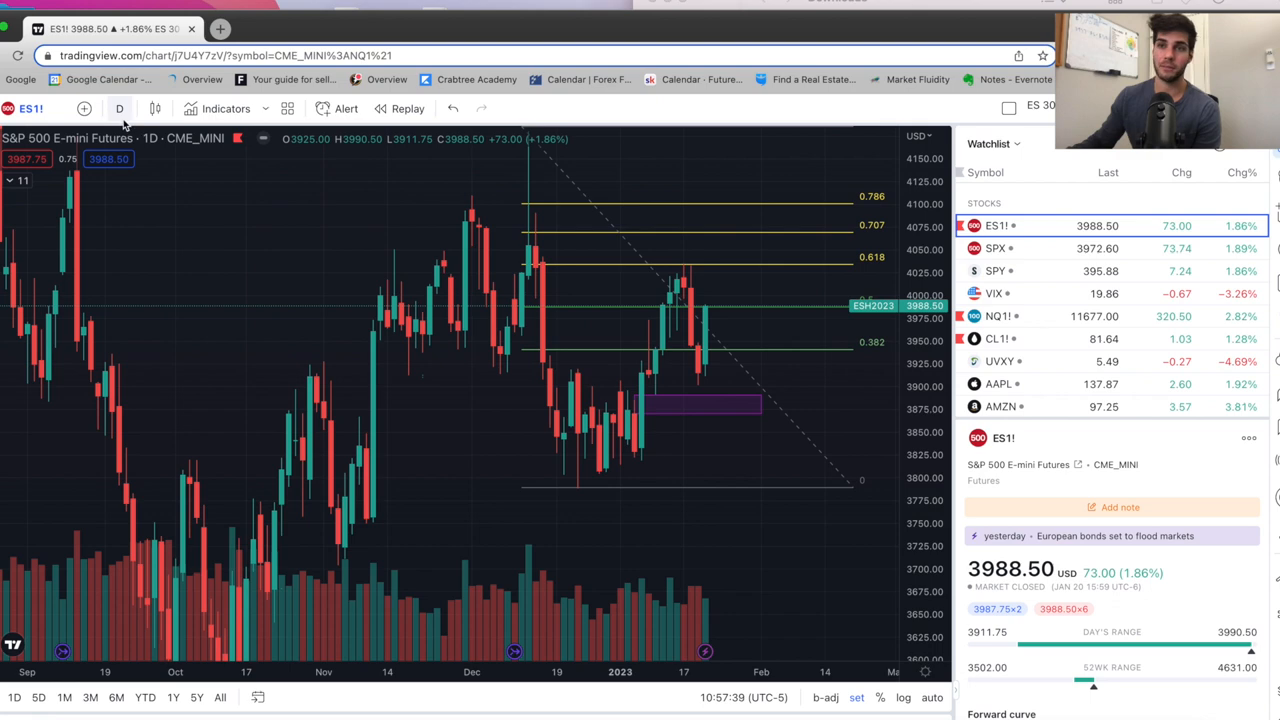
Switch the ES chart to 1-week candles to see the 1.6 extension above the retracement levels
left_click(120, 108)
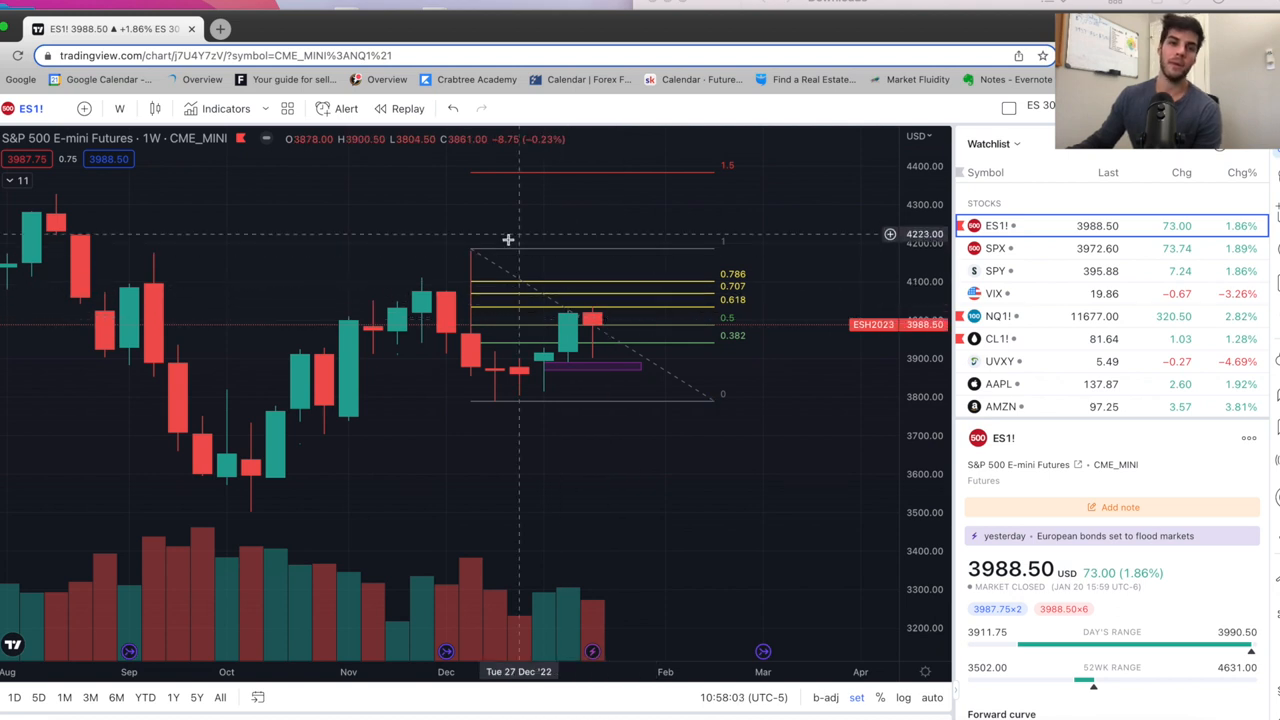
mouse_move(570, 284)
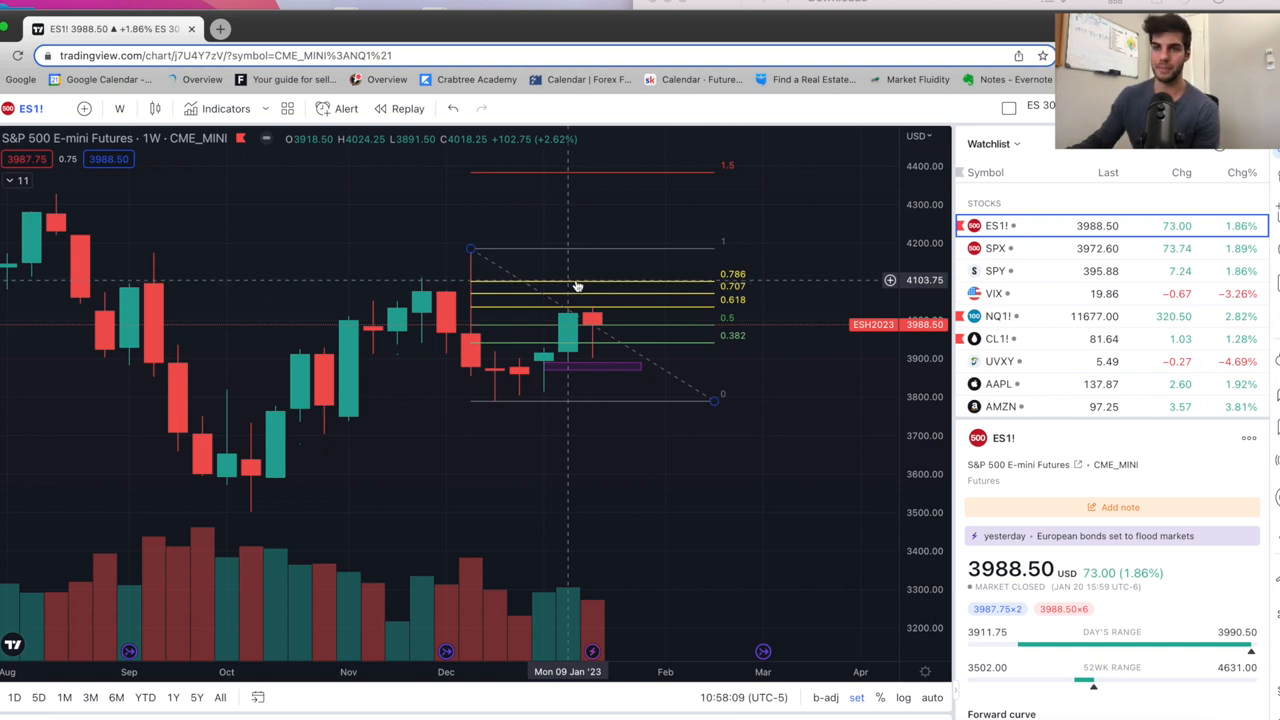
mouse_move(622, 330)
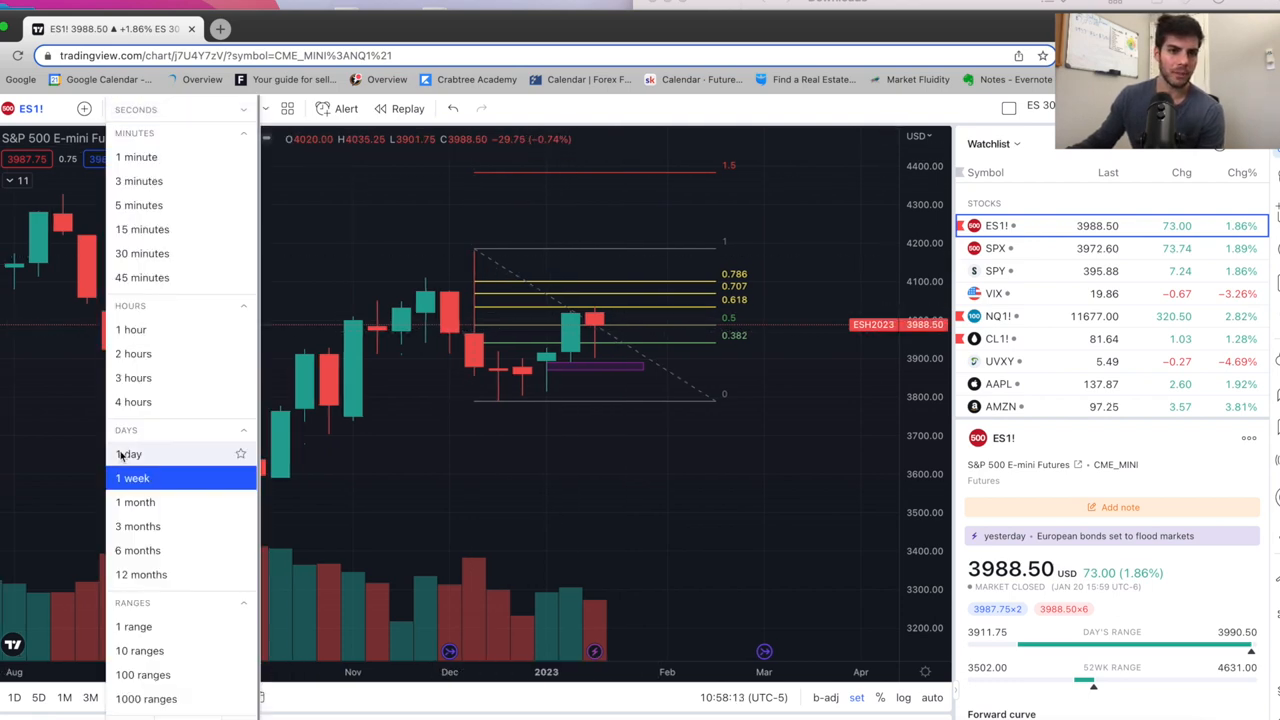
Return the ES chart to 1-day candles with its Fibonacci levels, trendline and zone intact
left_click(128, 452)
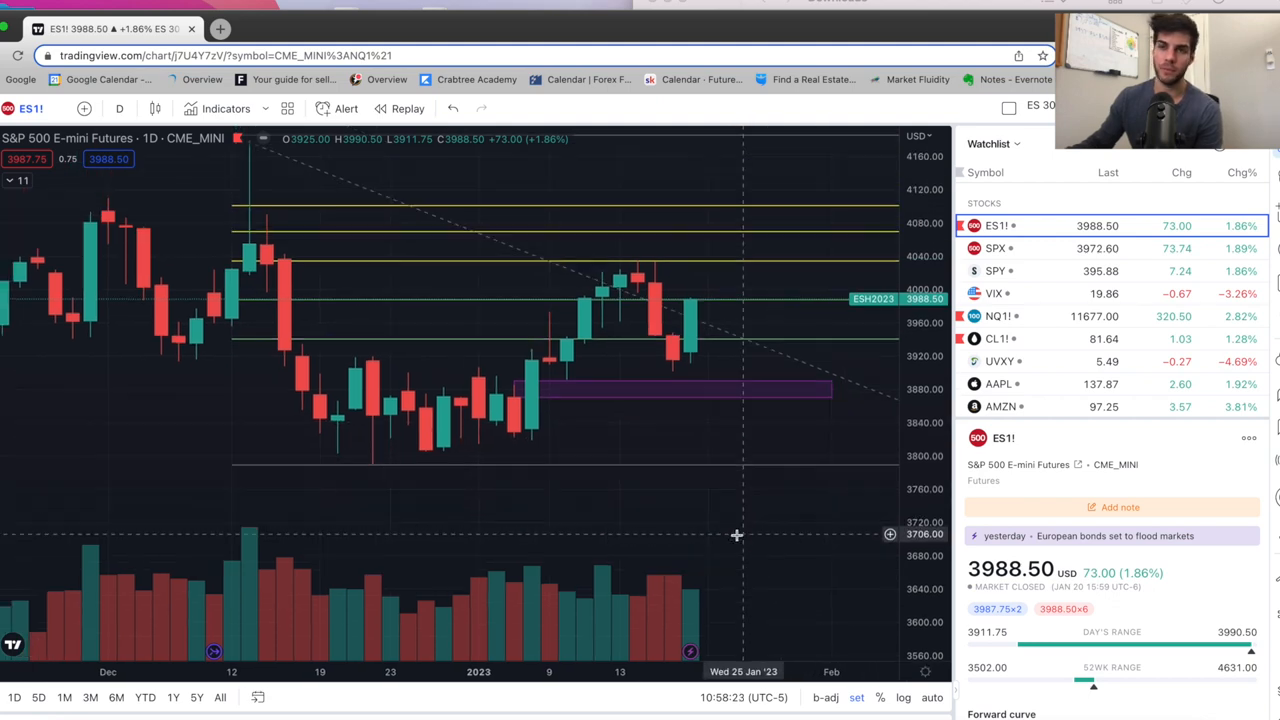
mouse_move(706, 292)
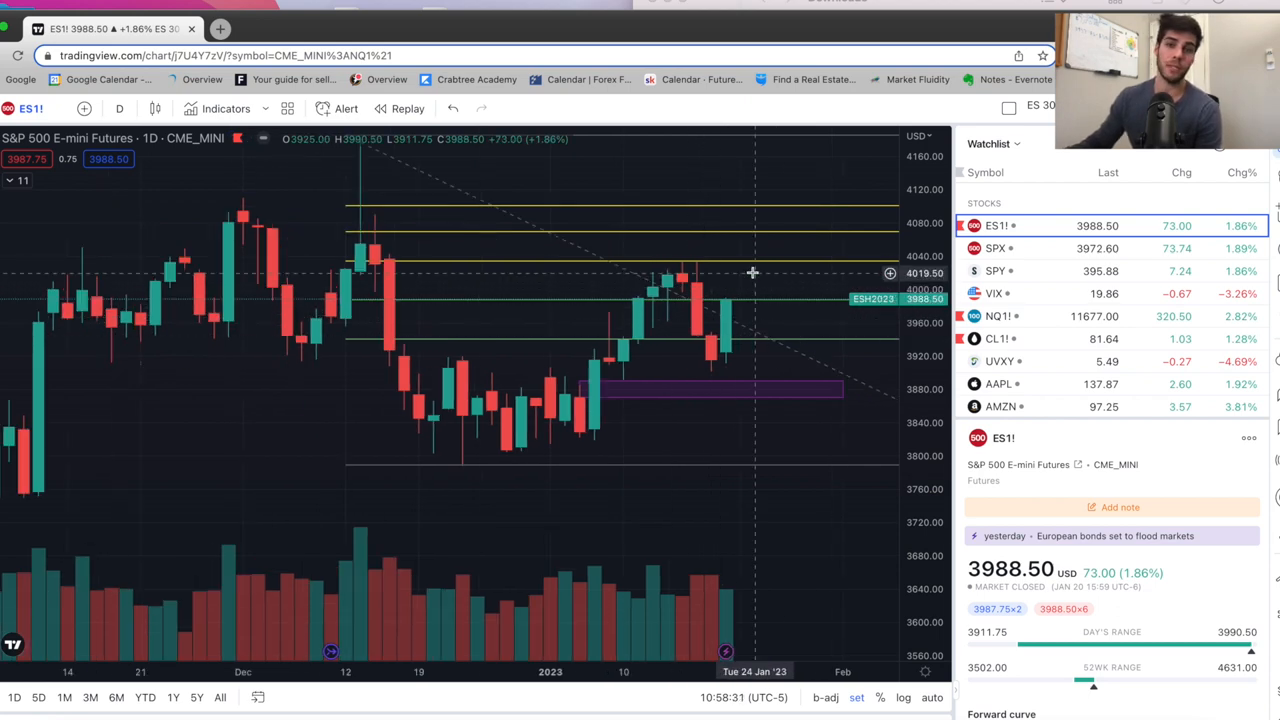
mouse_move(772, 200)
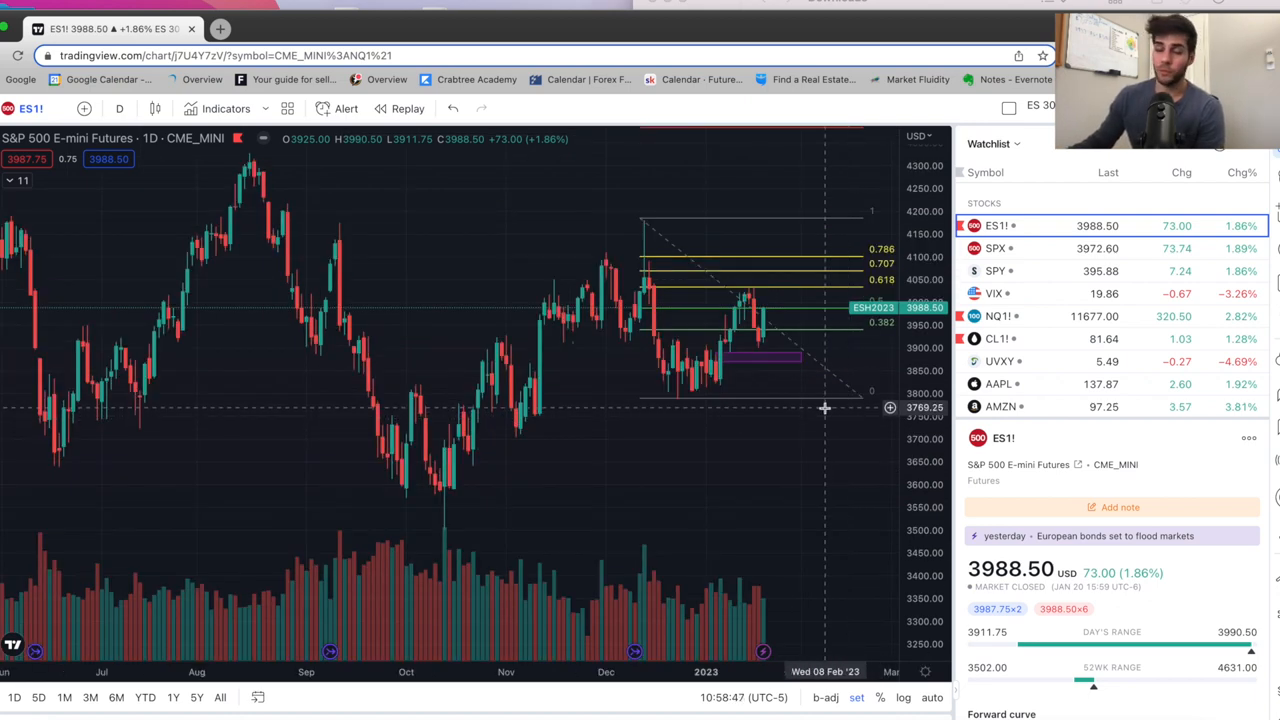
mouse_move(800, 392)
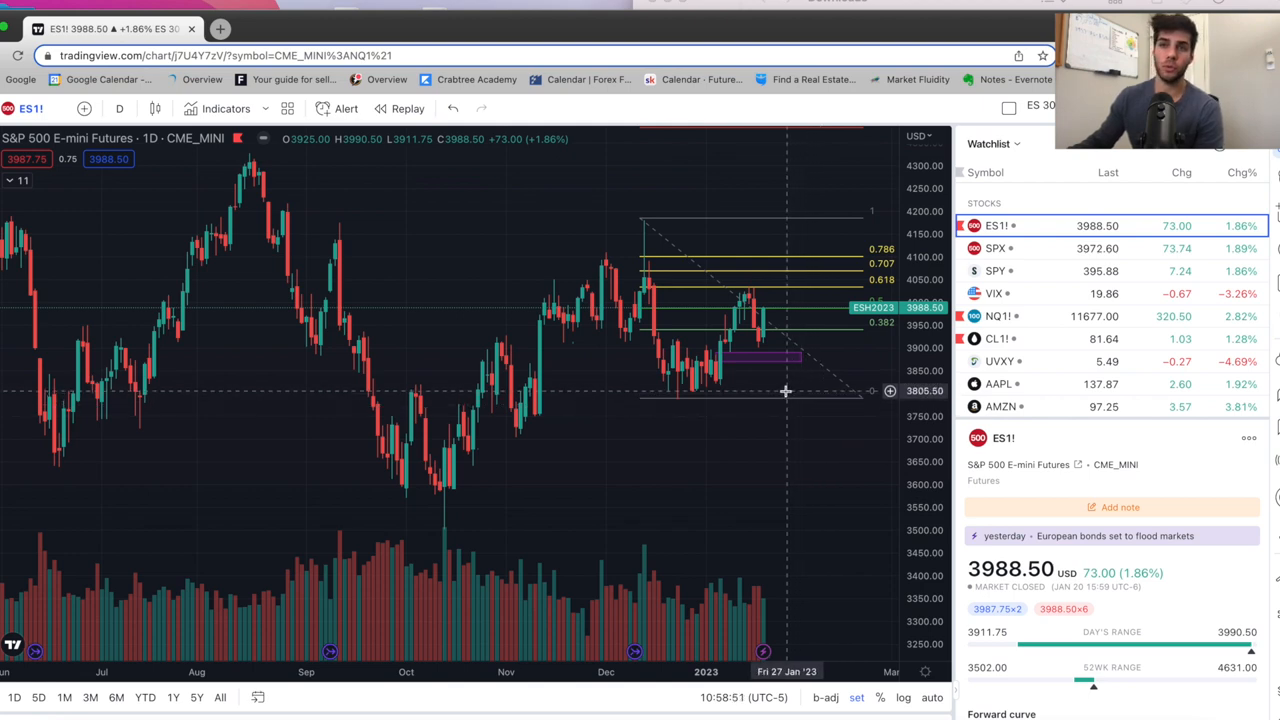
mouse_move(716, 380)
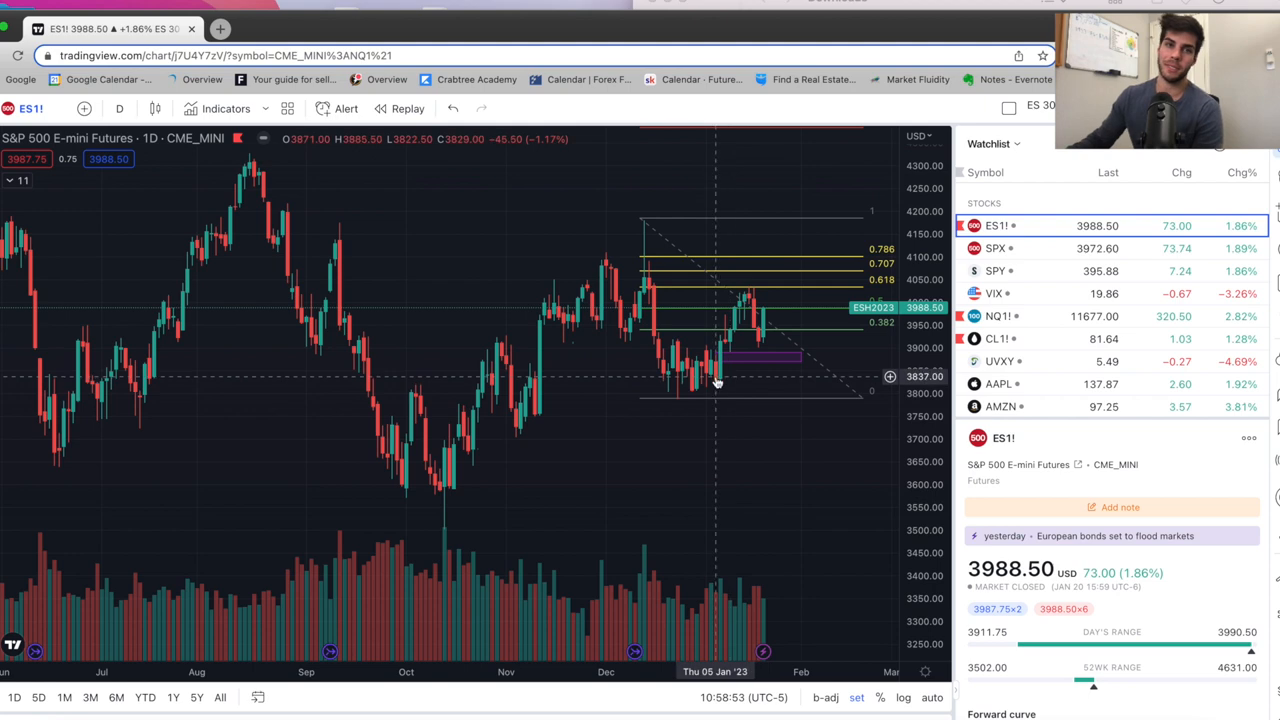
mouse_move(368, 152)
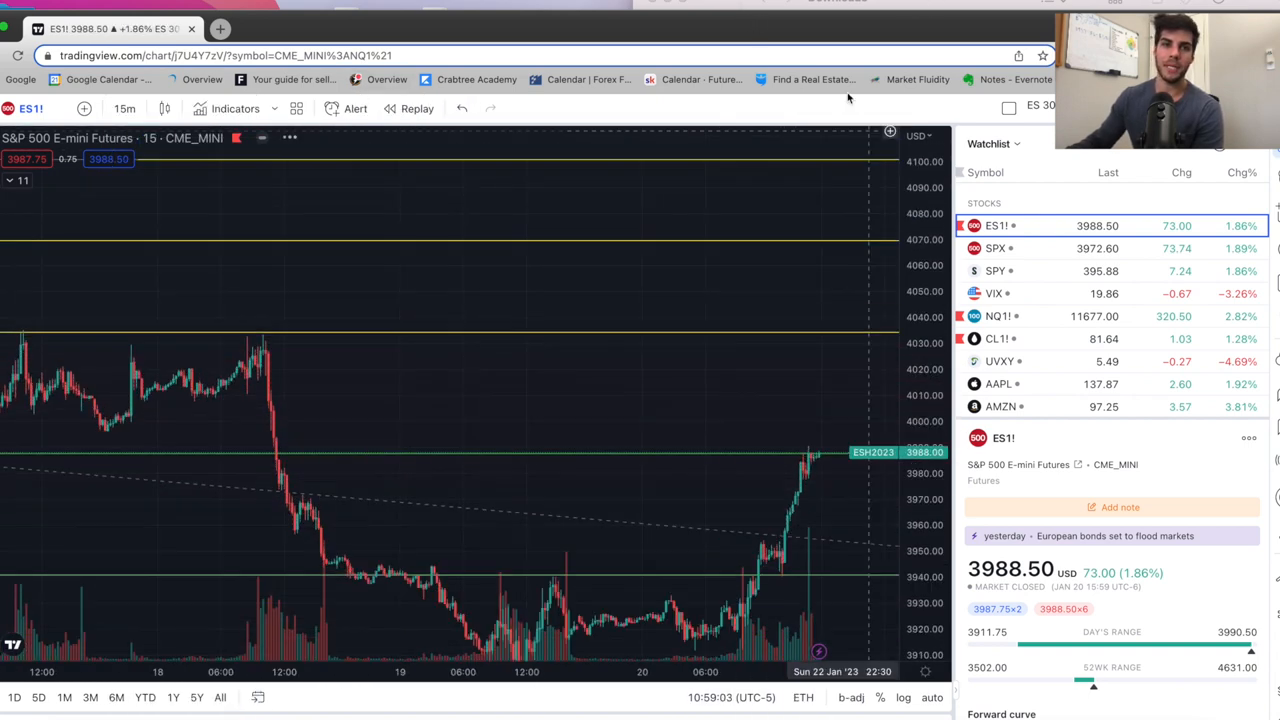
Start bar replay on the 15-minute ES chart from an earlier January candle
left_click(416, 108)
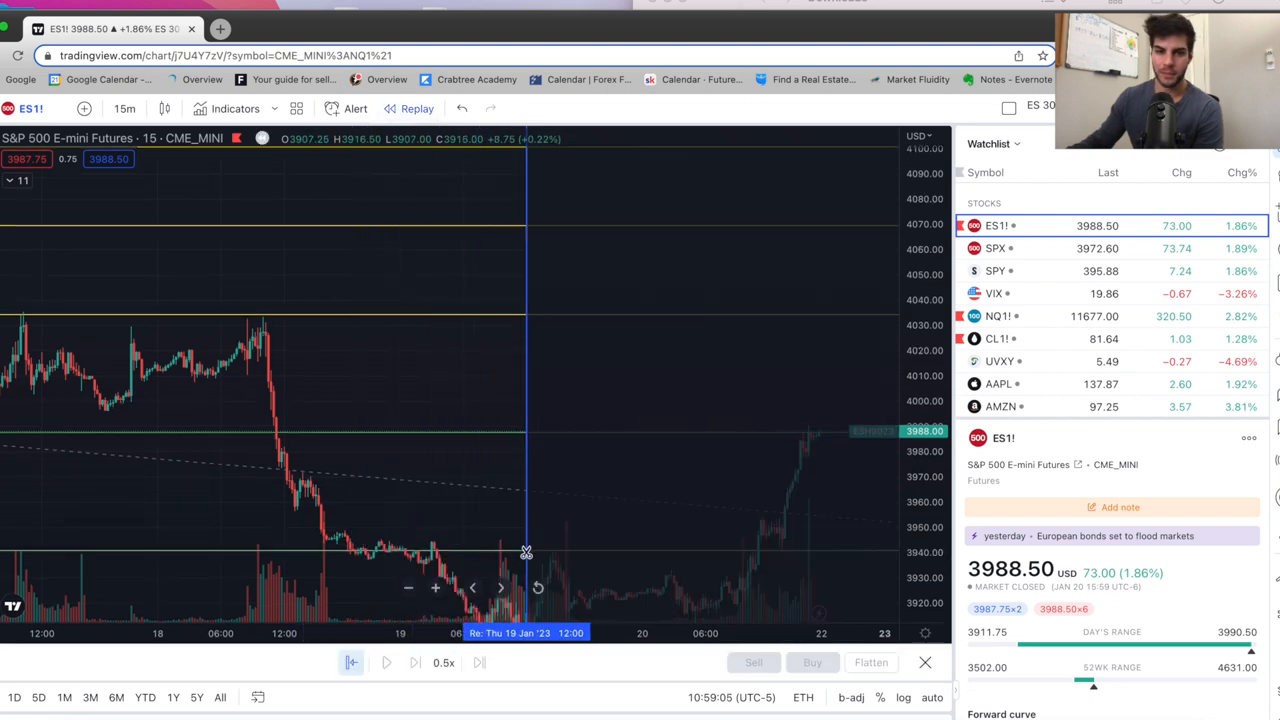
left_click_drag(528, 550, 702, 548)
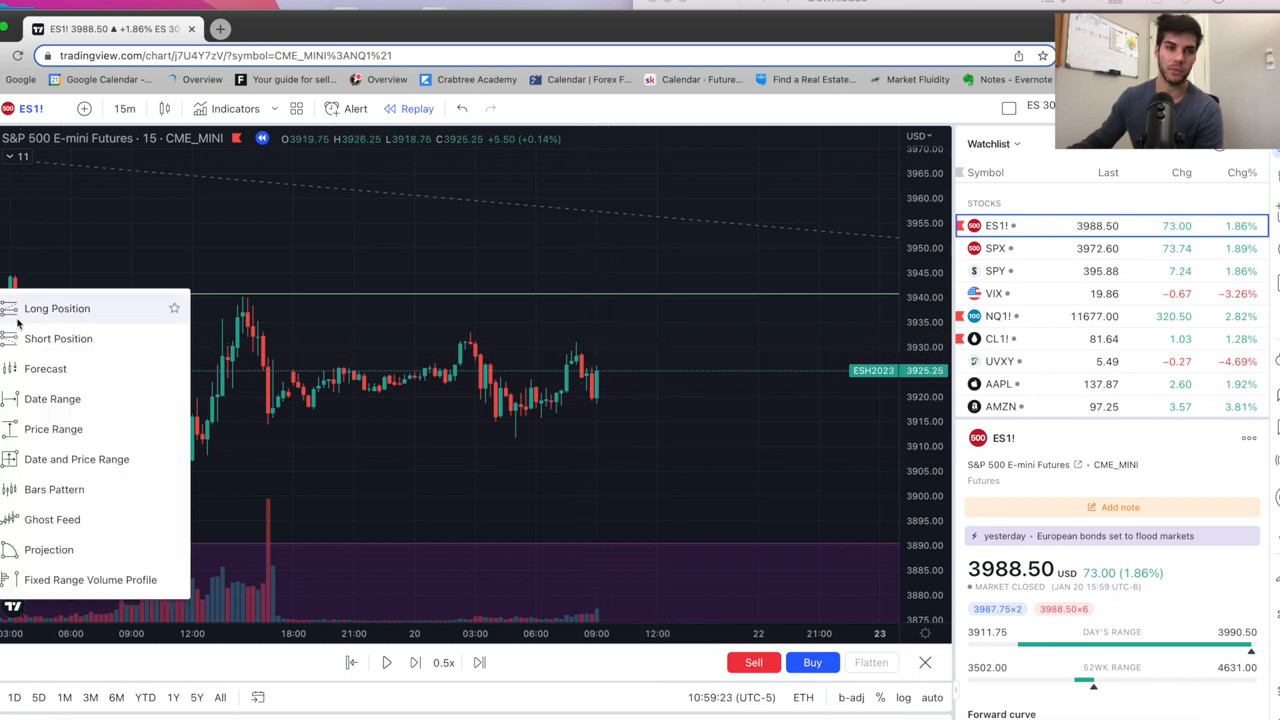
Place a Long Position on the last replayed bar and play candles forward past entry
left_click(56, 308)
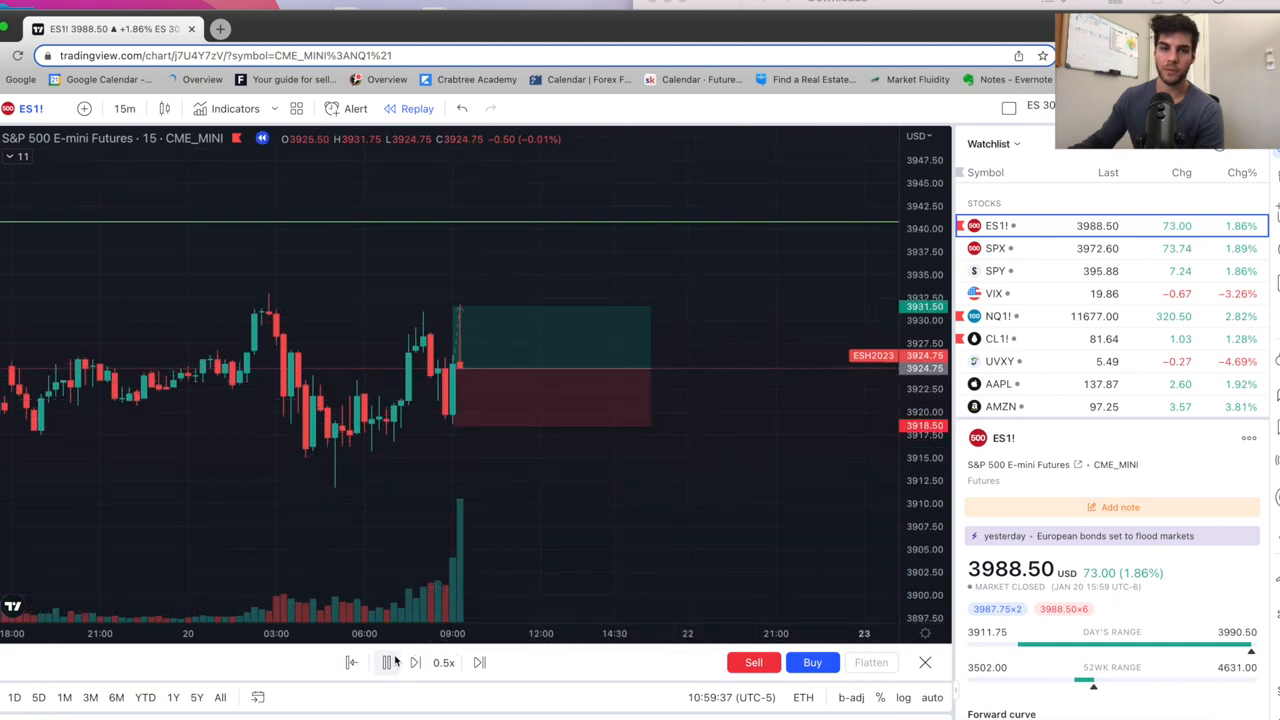
left_click(388, 662)
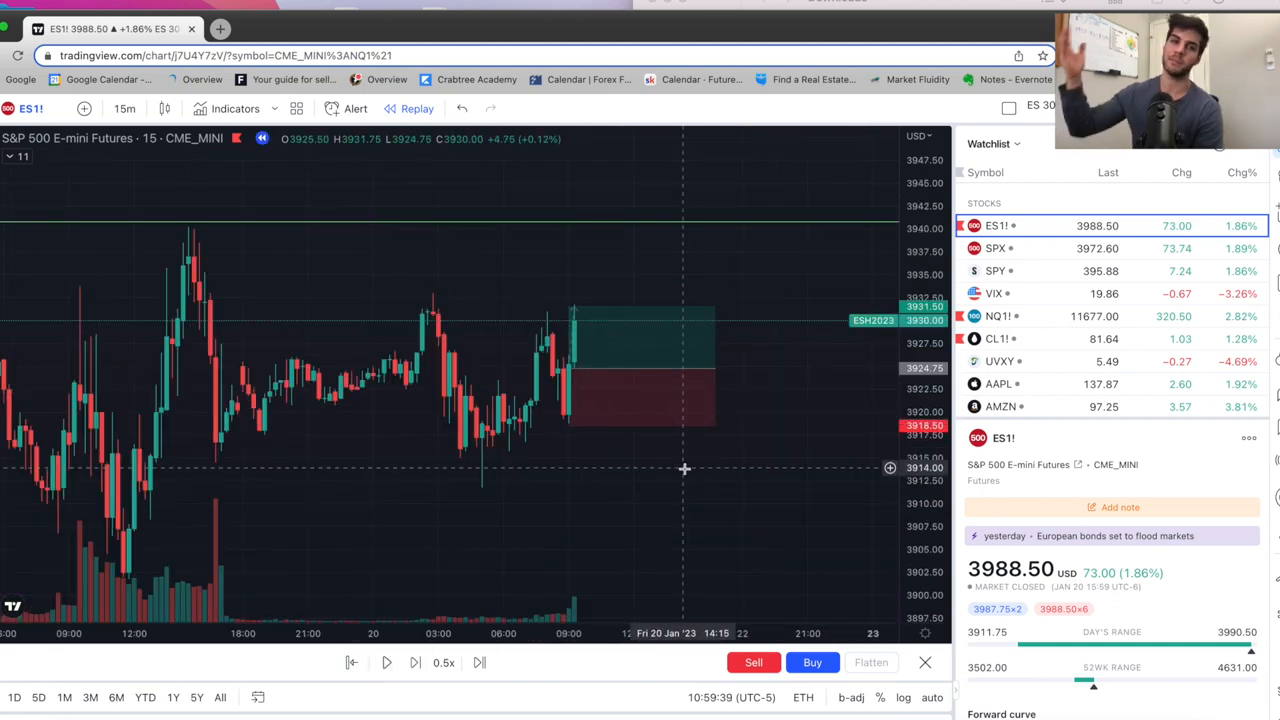
mouse_move(656, 450)
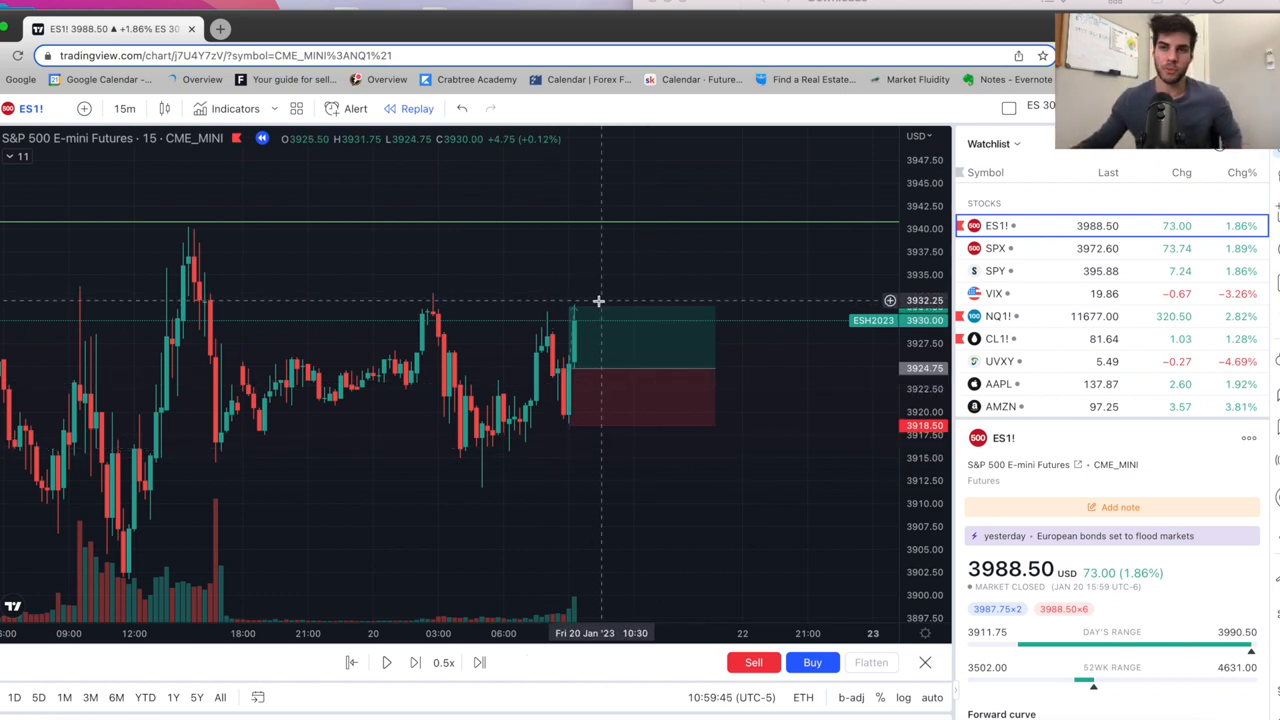
mouse_move(520, 324)
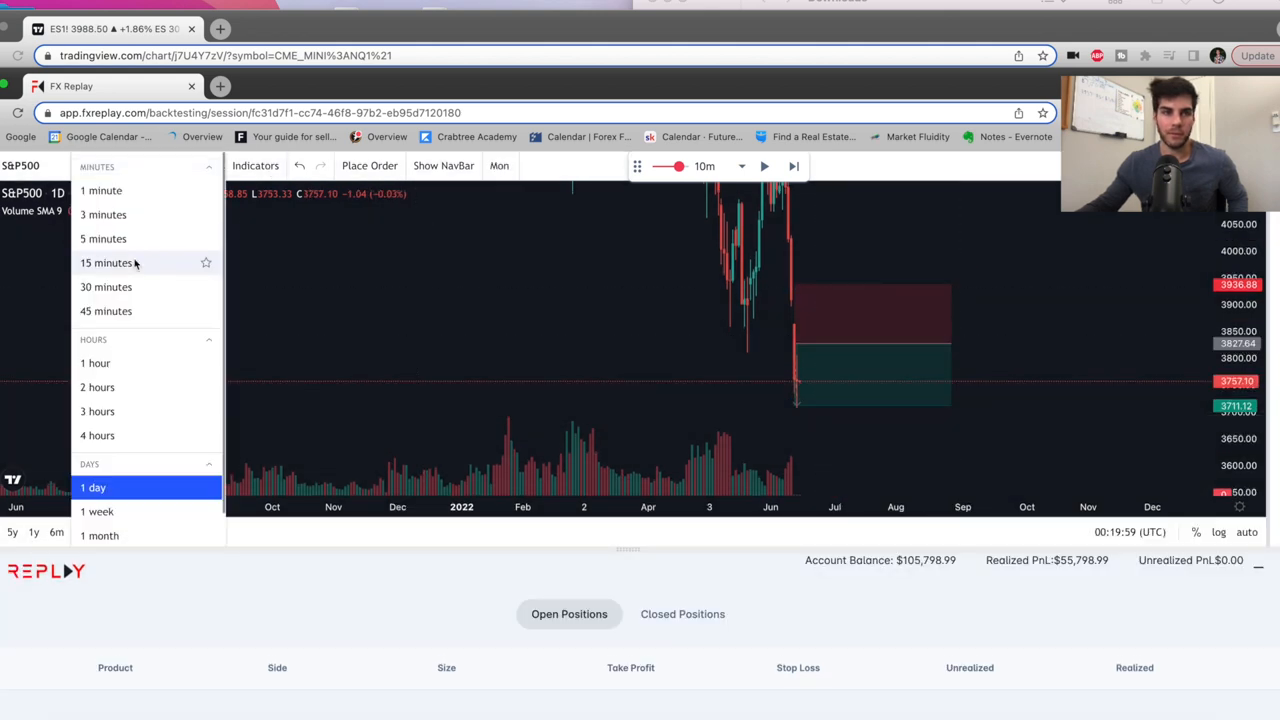
Set the S&P500 backtest to 15-minute candles and the replay speed to 1m
left_click(106, 262)
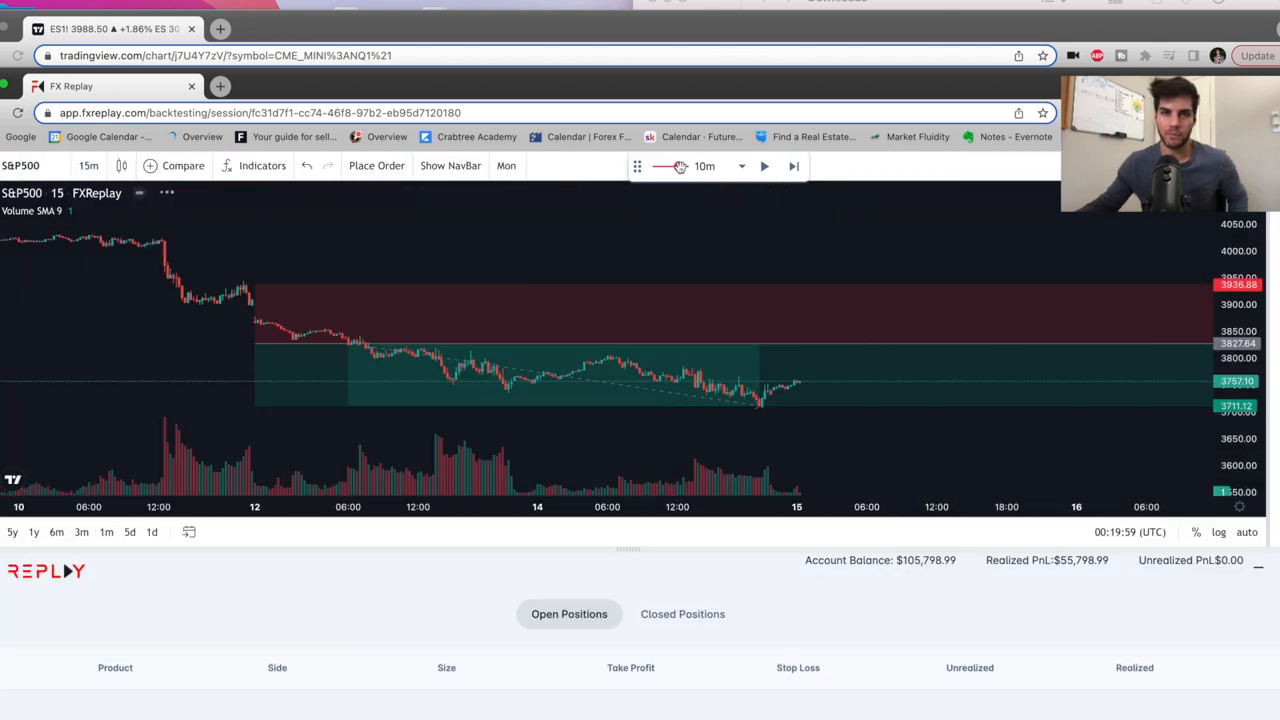
left_click(704, 166)
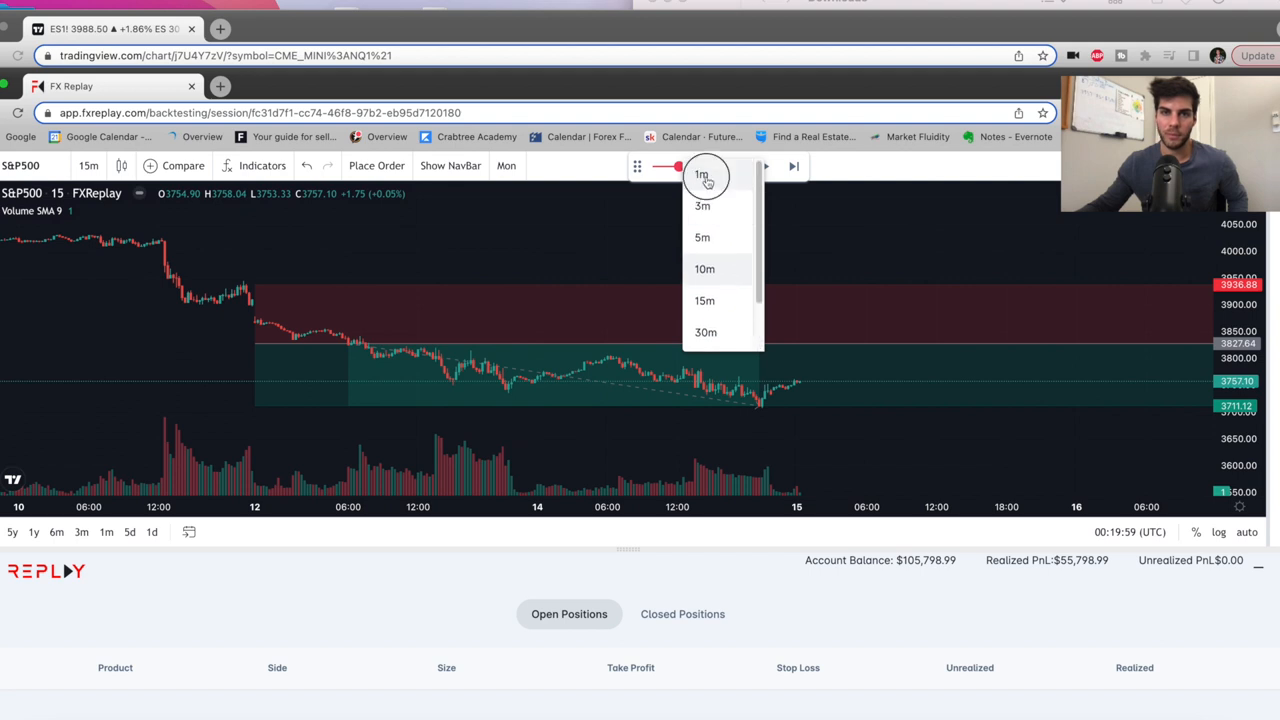
left_click(700, 176)
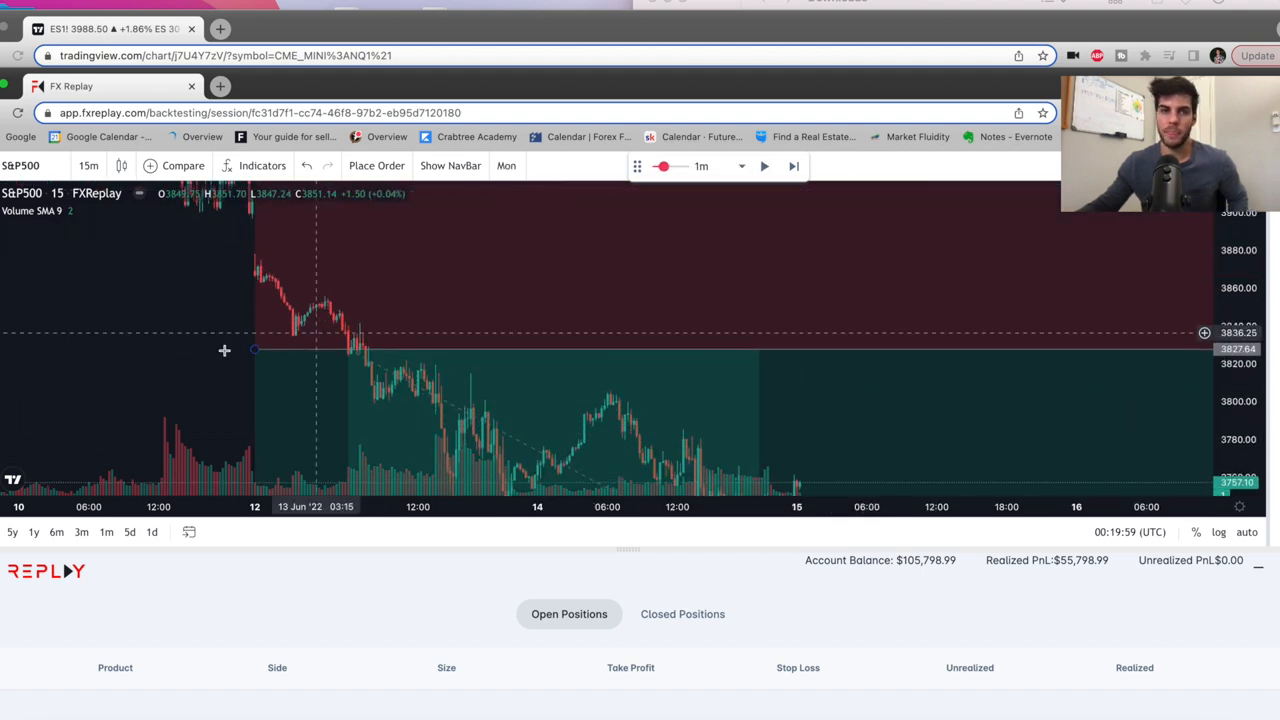
Play the backtest so new 15-minute candles form into June 15, then pause it
left_click(764, 166)
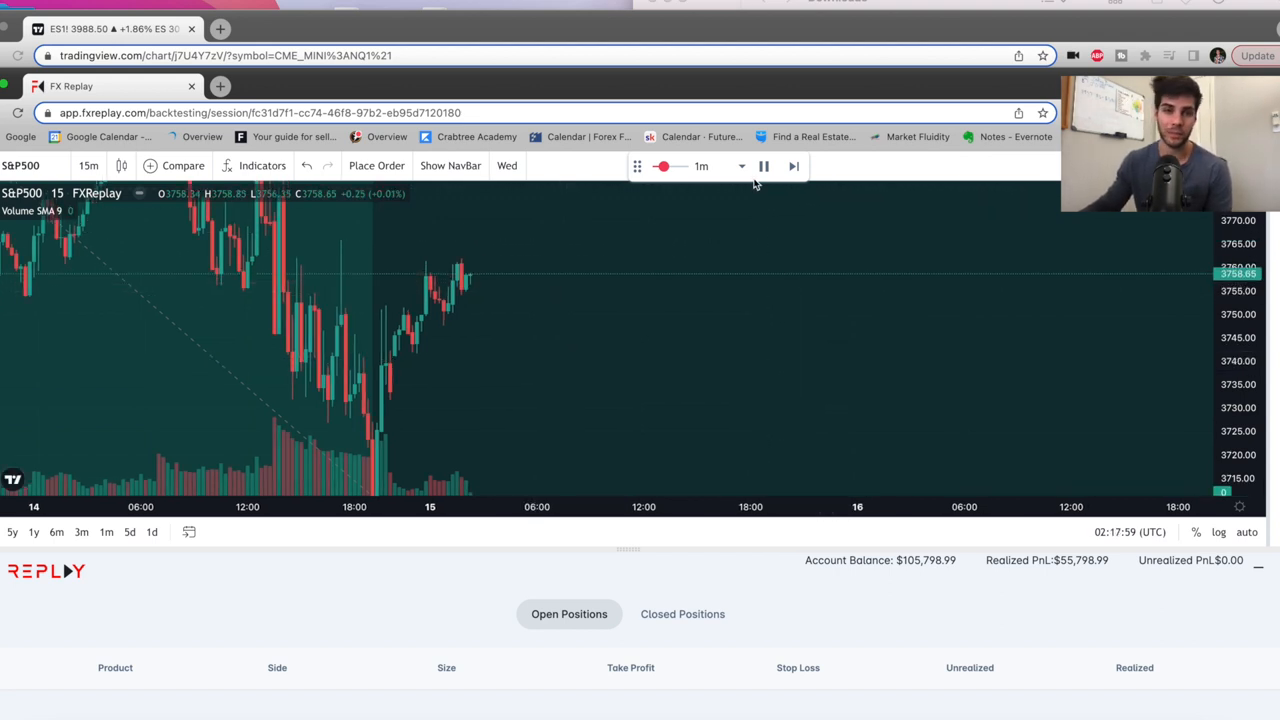
left_click(764, 166)
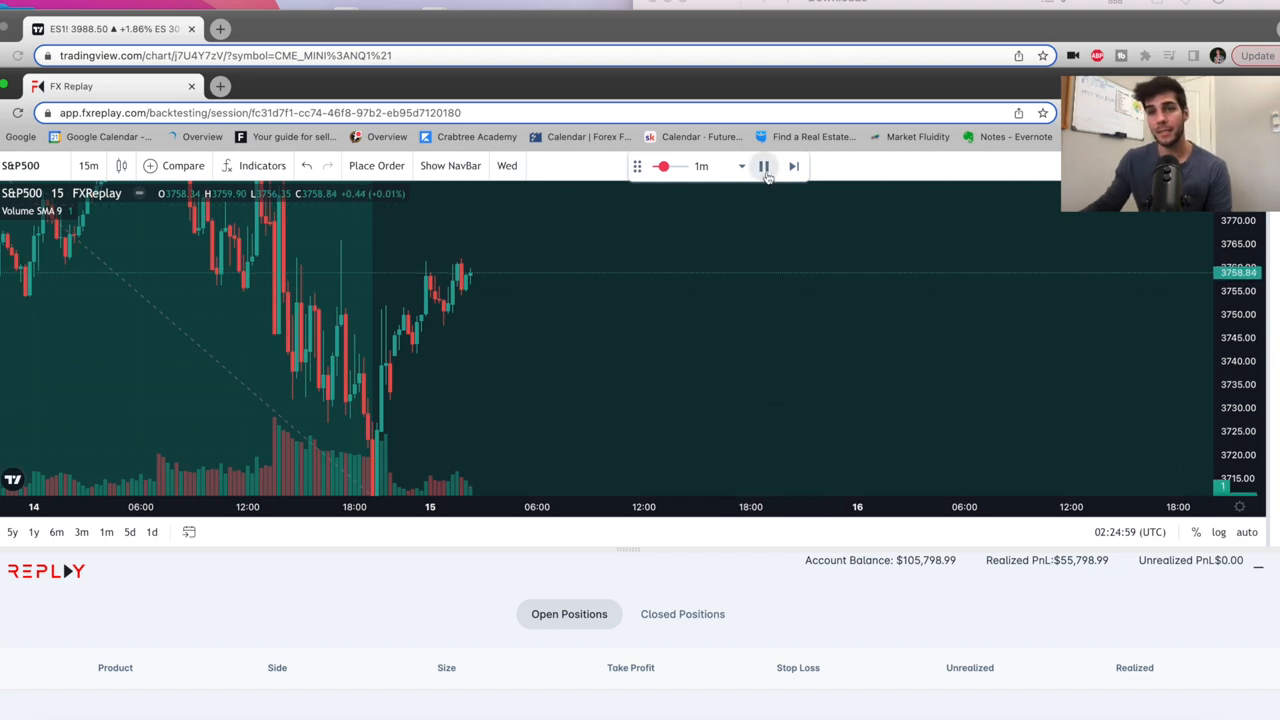